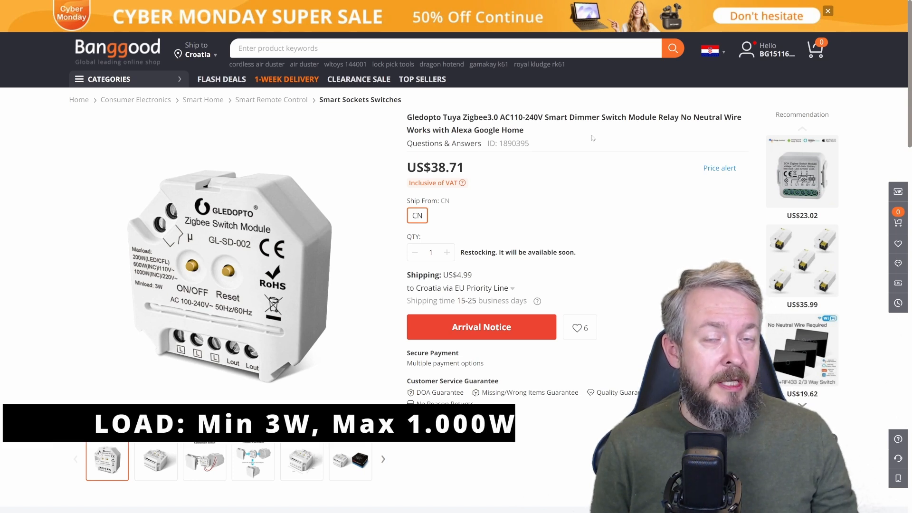
pyautogui.moveTo(580, 140)
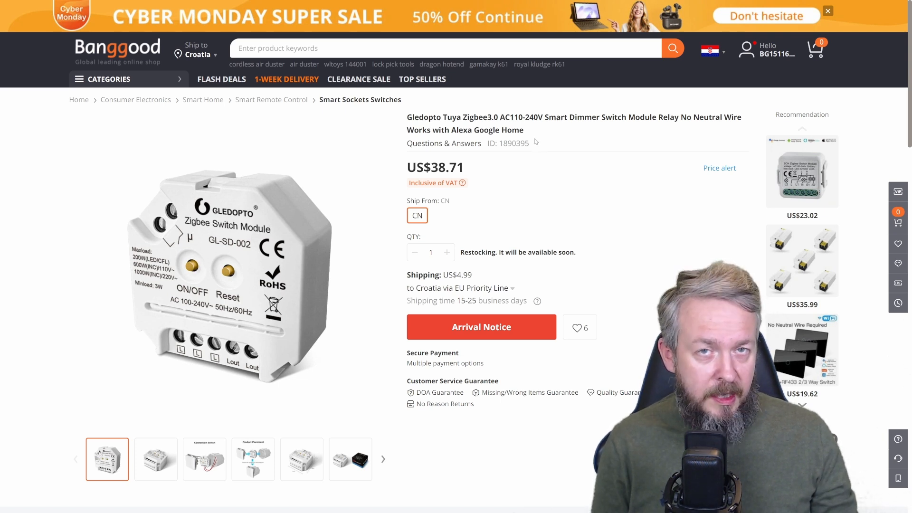
# - Enable Permit join, sort devices by last seen, and open new device 0xcc86ecfffebb3ae1
pyautogui.click(350, 458)
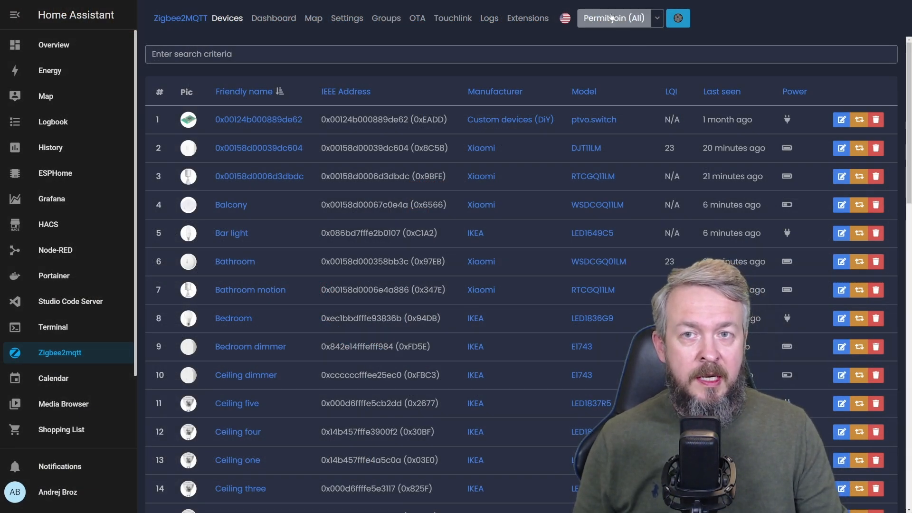
pyautogui.click(614, 18)
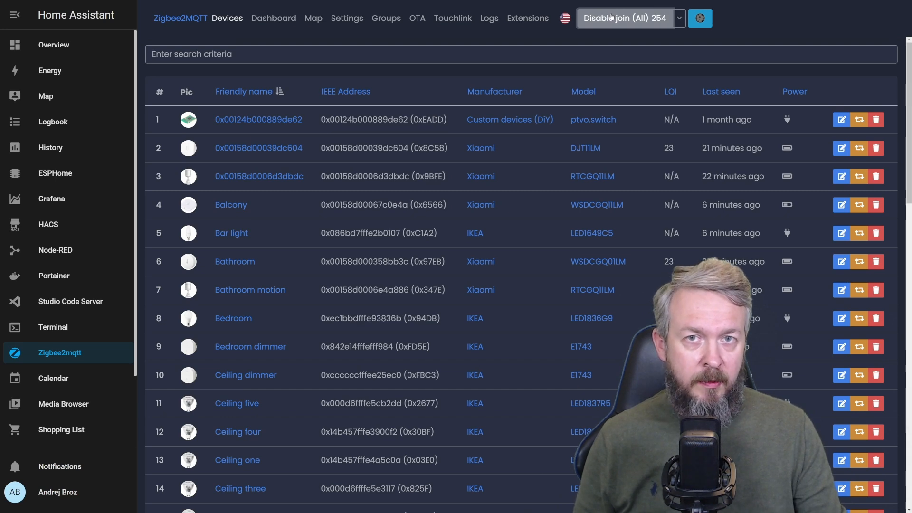
pyautogui.click(719, 91)
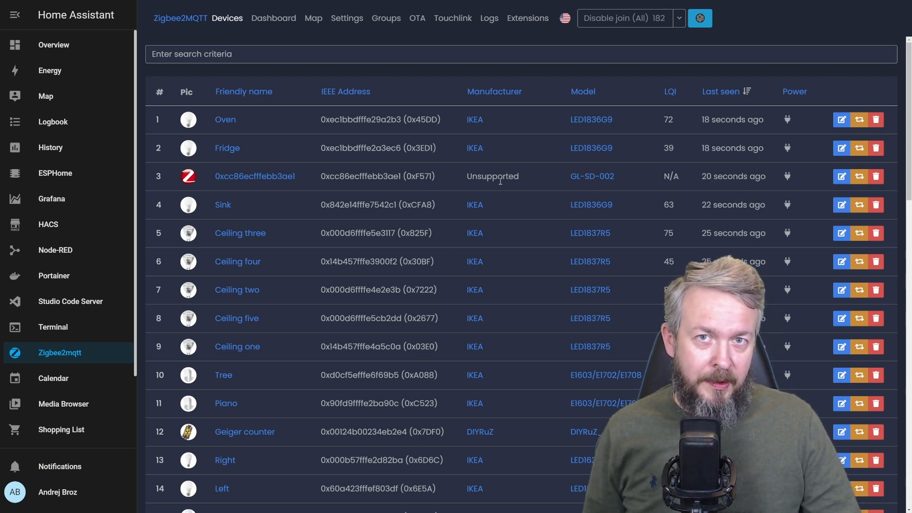
pyautogui.click(254, 177)
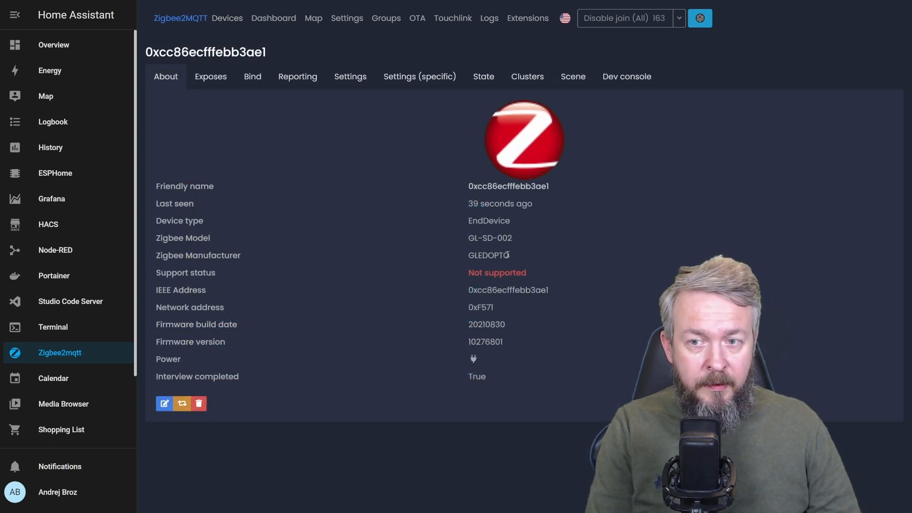
pyautogui.doubleClick(489, 237)
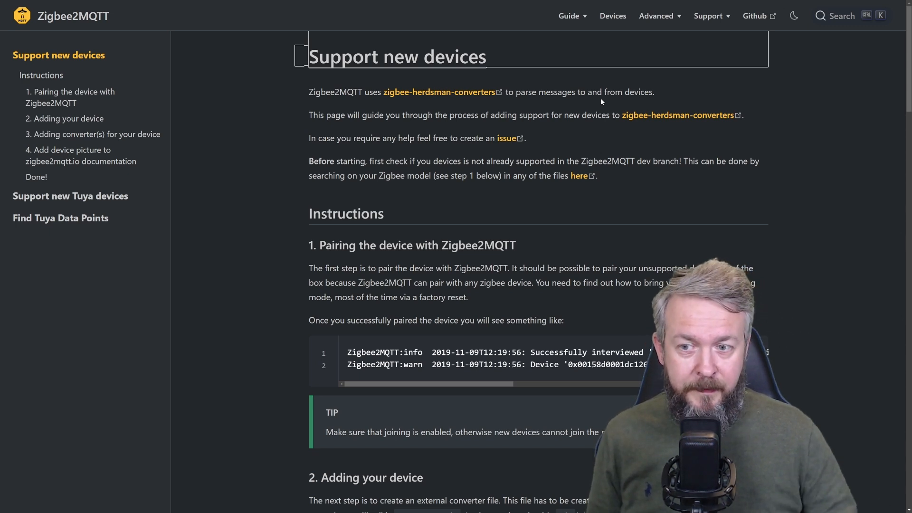
# - Scroll the Support new devices guide to Adding your device and select the example converter code
pyautogui.scroll(-3)
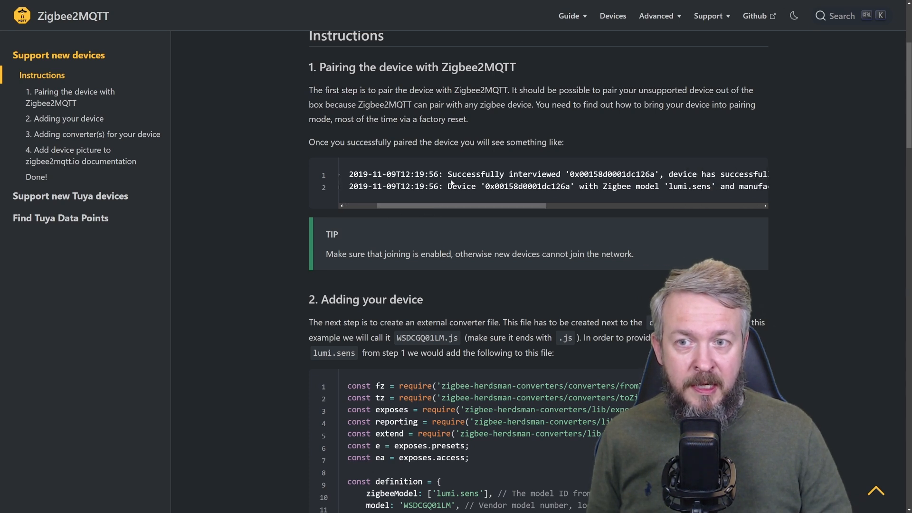
pyautogui.moveTo(483, 206); pyautogui.dragTo(578, 205)
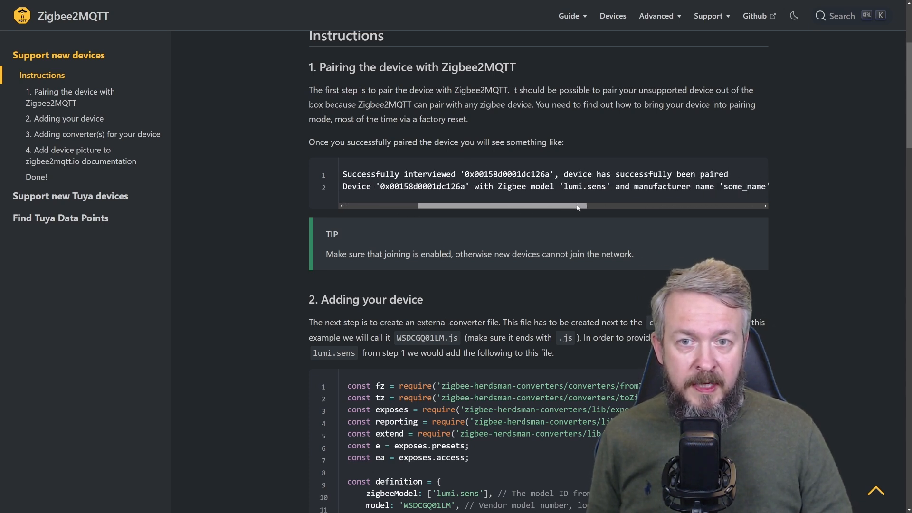
pyautogui.moveTo(576, 205); pyautogui.dragTo(581, 205)
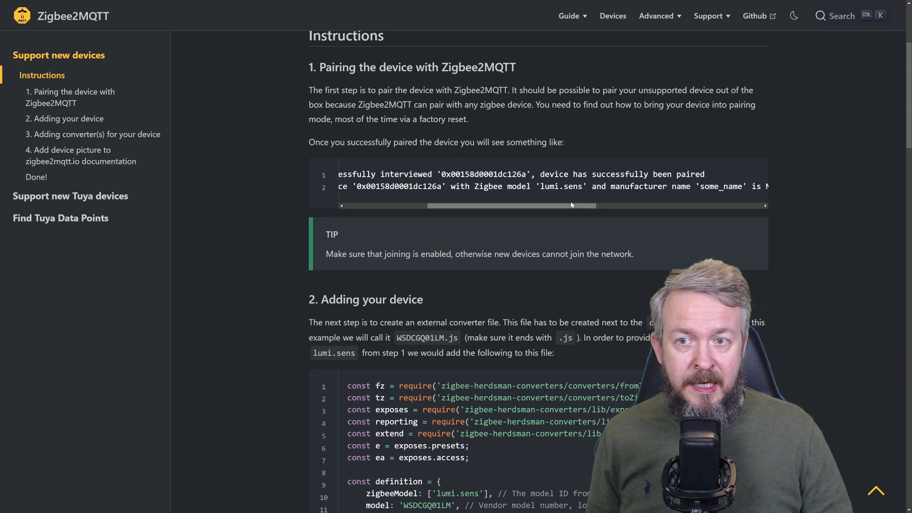
pyautogui.doubleClick(502, 186)
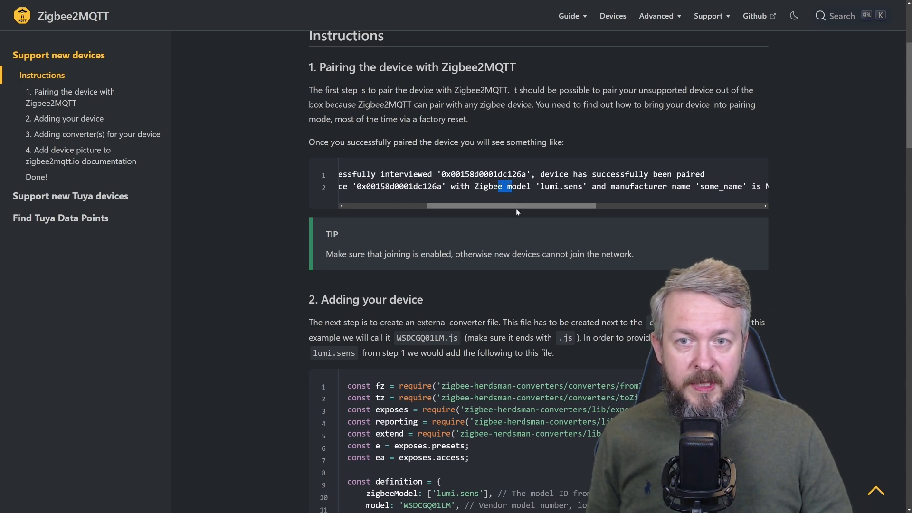
pyautogui.hscroll(3)
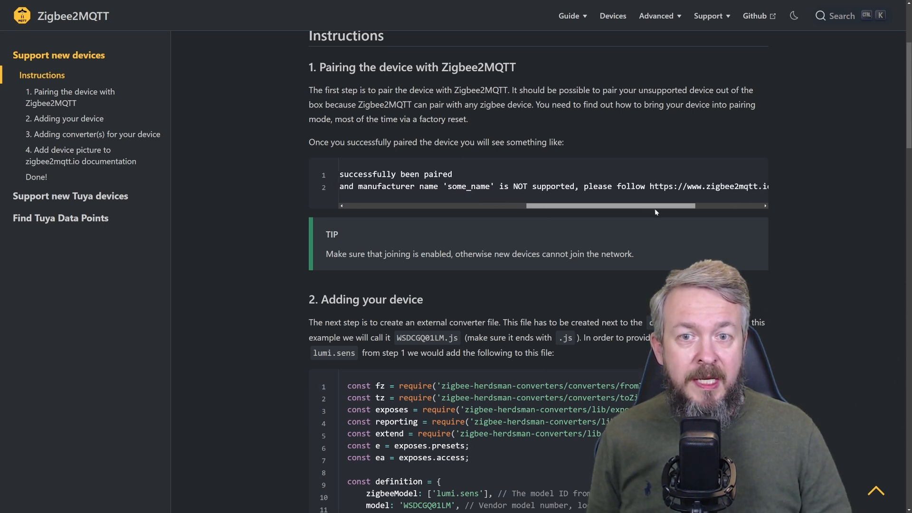
pyautogui.hscroll(3)
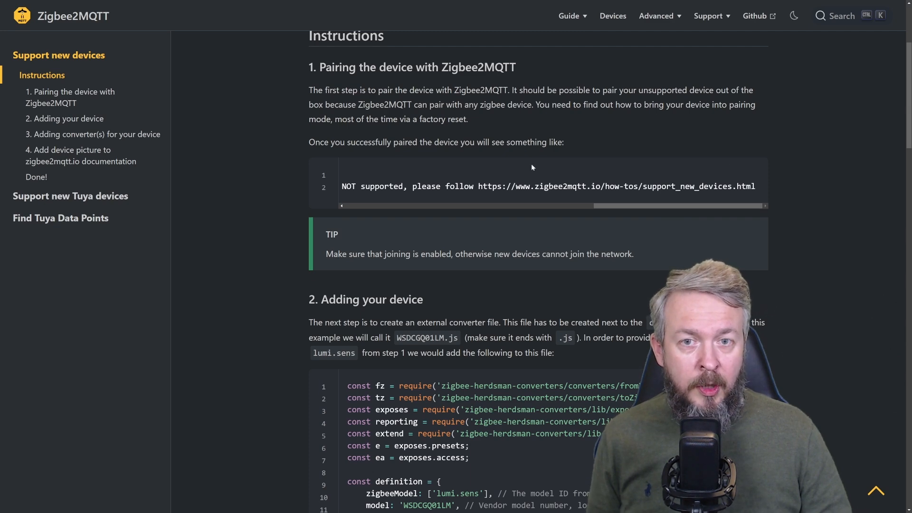
pyautogui.scroll(-3)
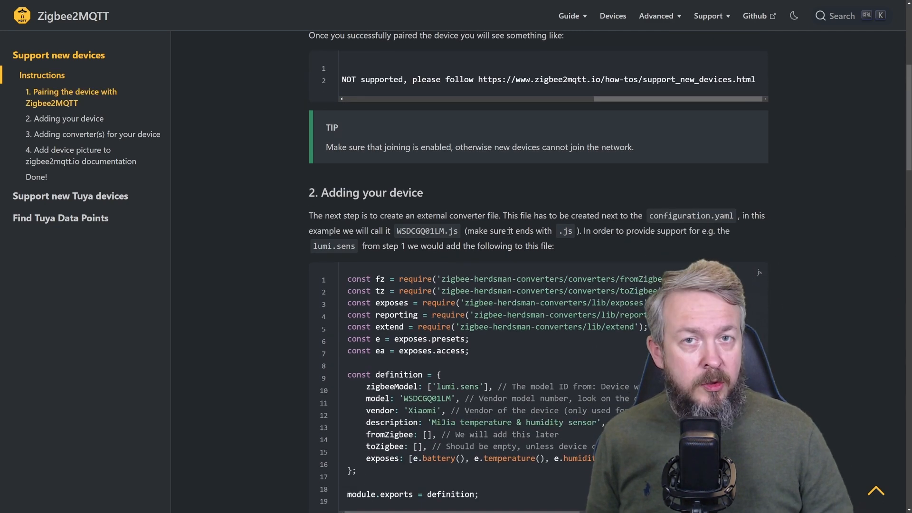
pyautogui.scroll(-3)
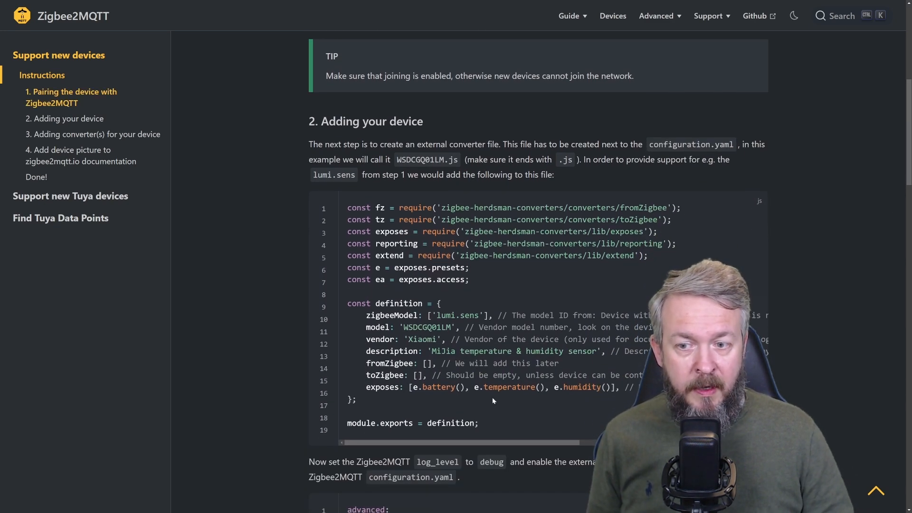
pyautogui.moveTo(347, 207); pyautogui.dragTo(479, 422)
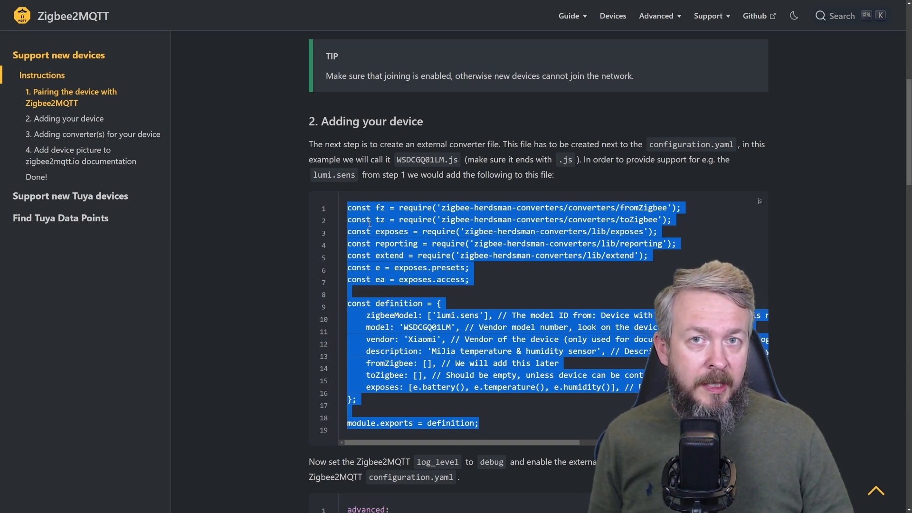
# - Create gl-sd-002.js in Studio Code Server's zigbee2mqtt folder to hold the converter code
pyautogui.click(70, 301)
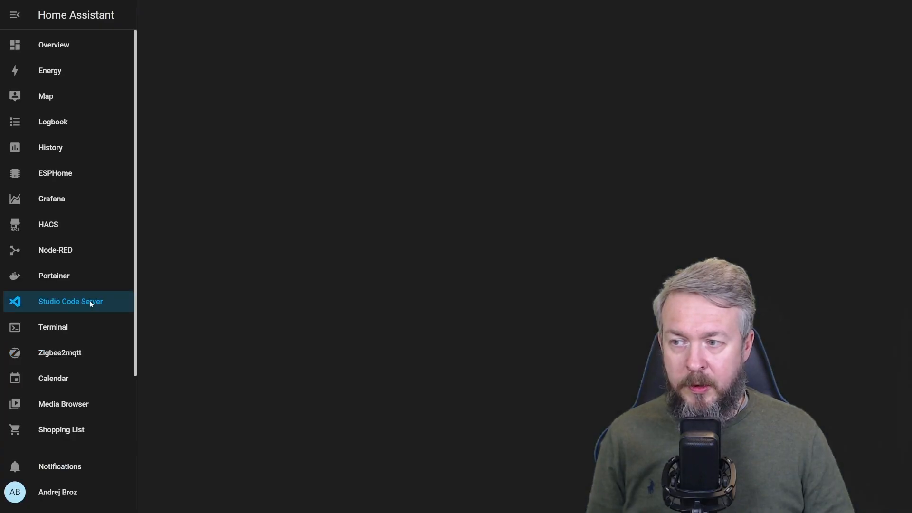
pyautogui.click(70, 301)
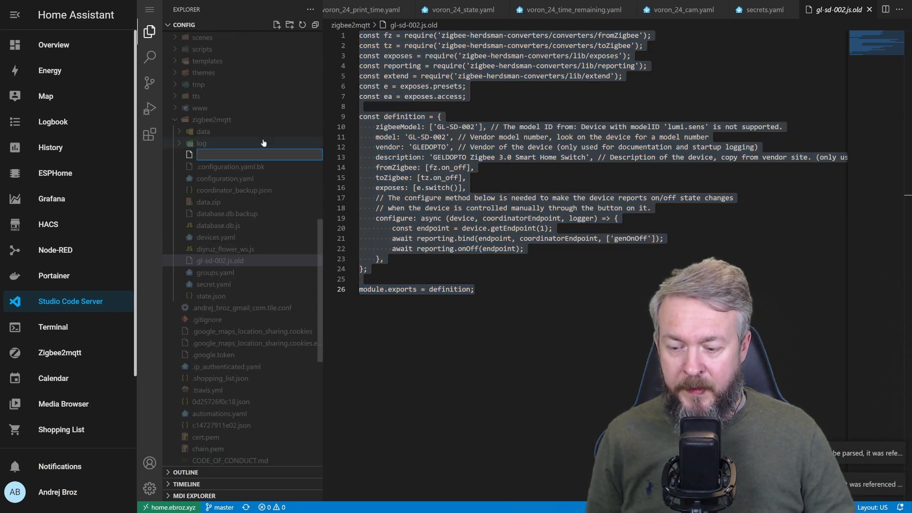
pyautogui.write('g')
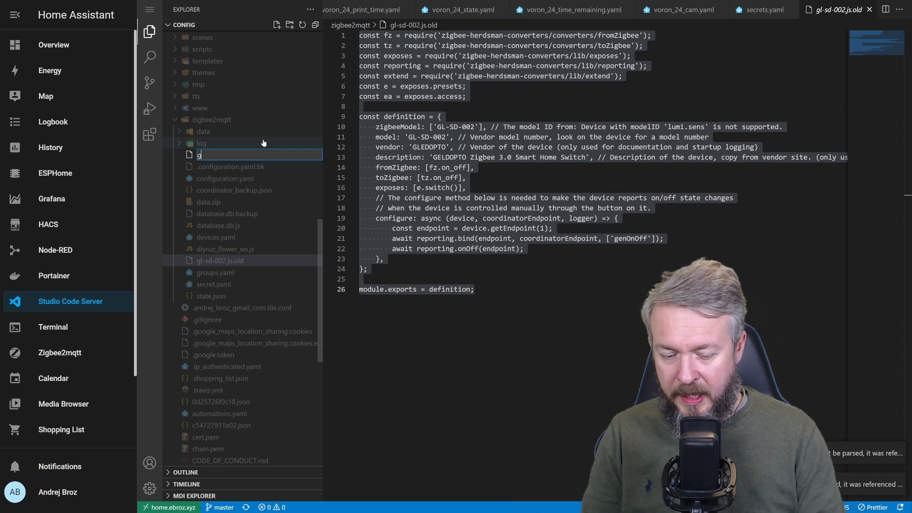
pyautogui.write('l.')
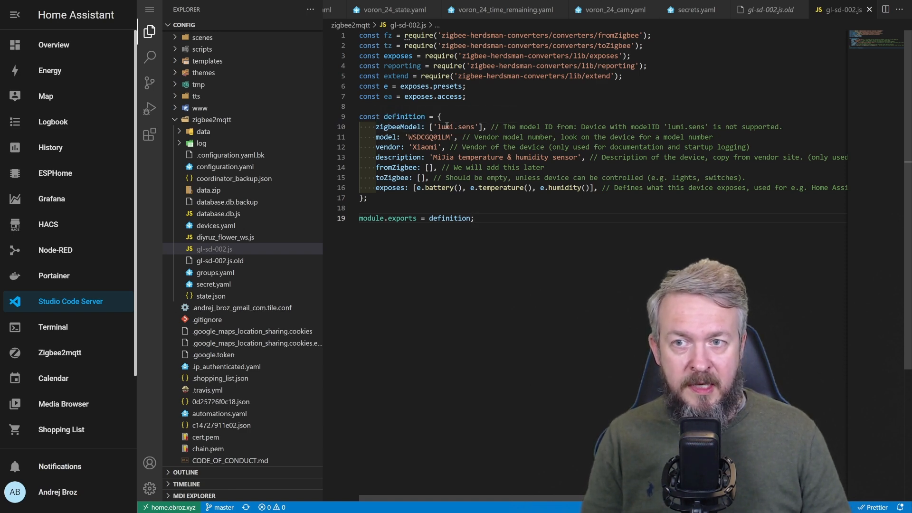
# - Copy the GL-SD-002 model from the device details and replace the example model ID
pyautogui.click(59, 353)
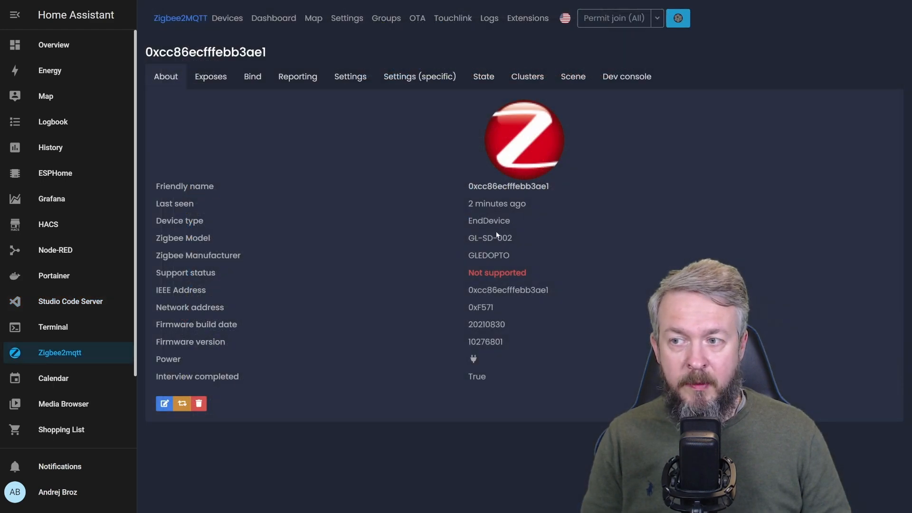
pyautogui.doubleClick(489, 238)
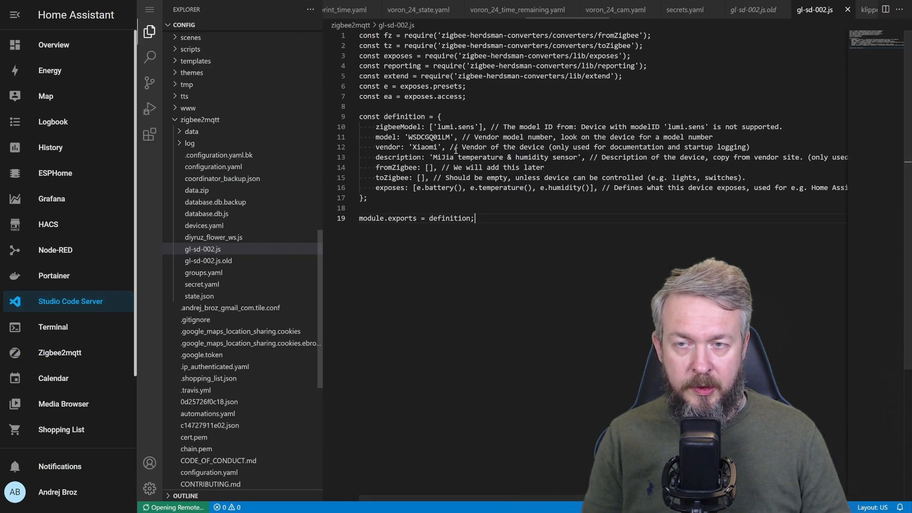
pyautogui.doubleClick(445, 127)
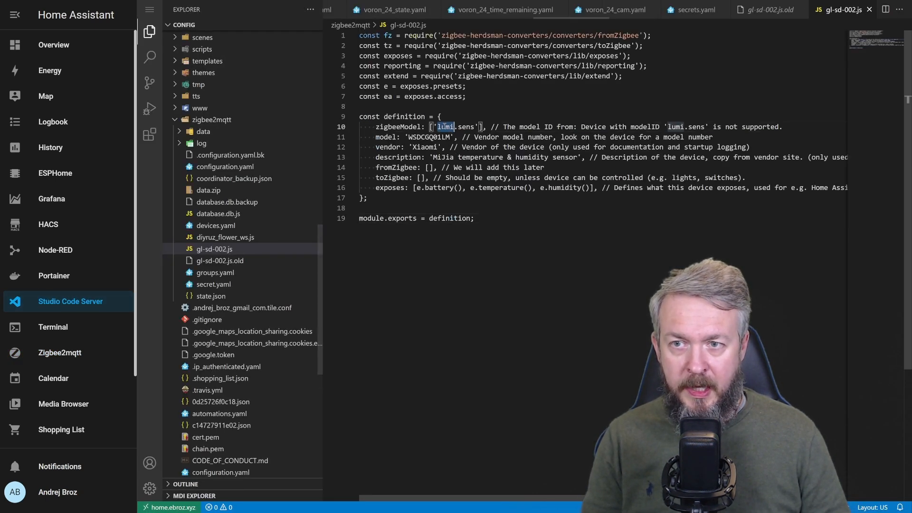
pyautogui.write('GL-SD-002')
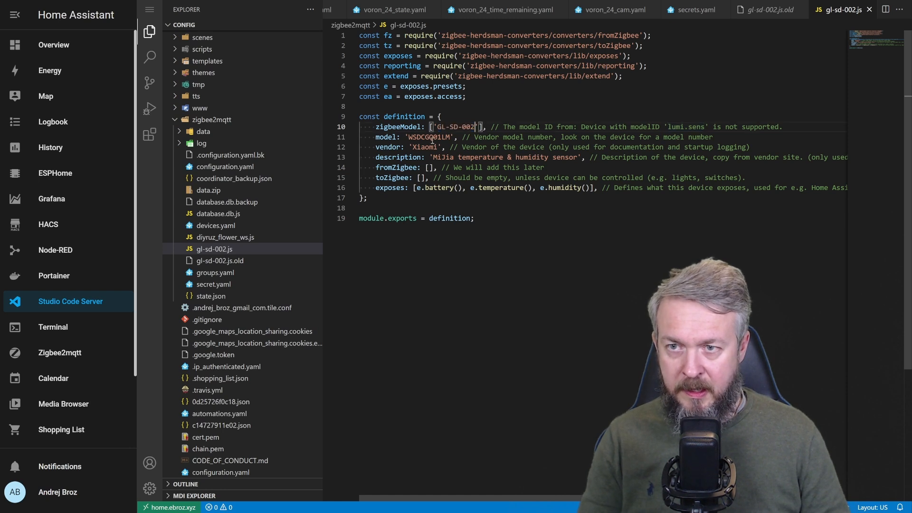
pyautogui.write('GL-SD-002')
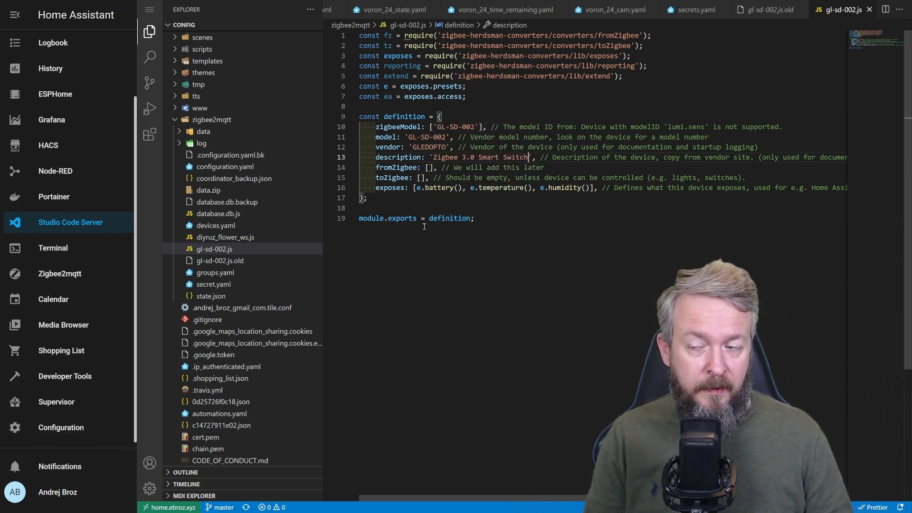
# - Add gl-sd-002.js as a new external converter entry in the Zigbee2mqtt add-on configuration
pyautogui.click(56, 402)
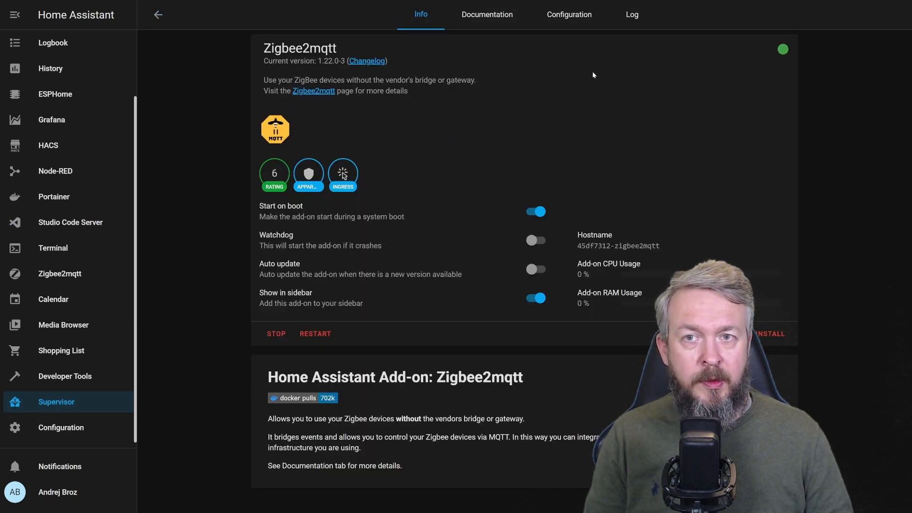
pyautogui.click(568, 14)
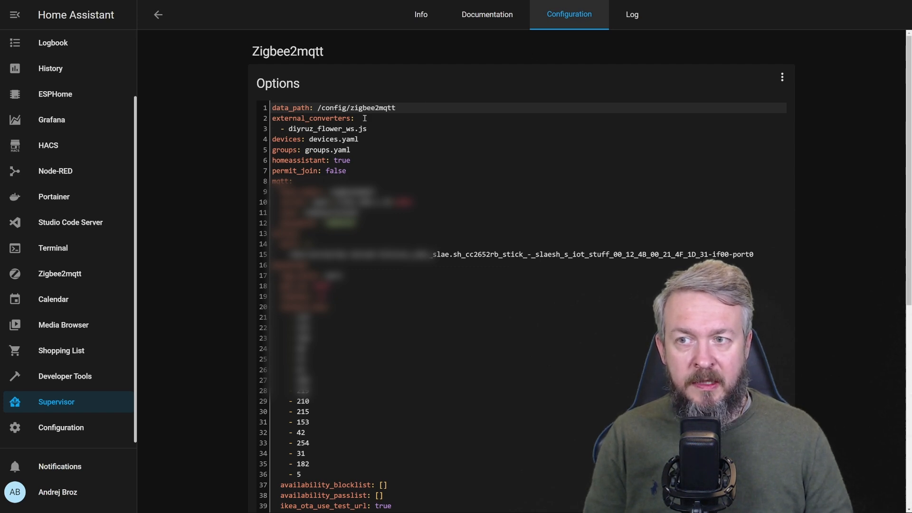
pyautogui.press('enter')
pyautogui.write('- gl')
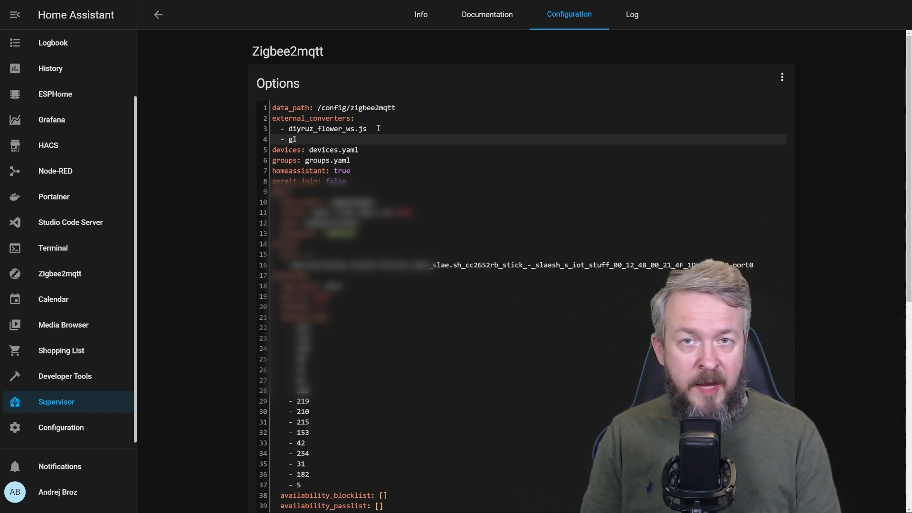
pyautogui.write('-s')
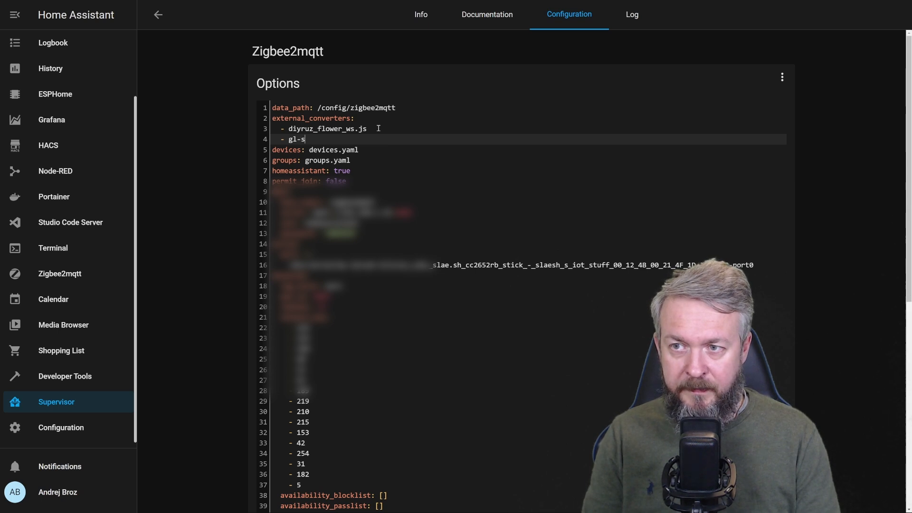
pyautogui.write('d-002')
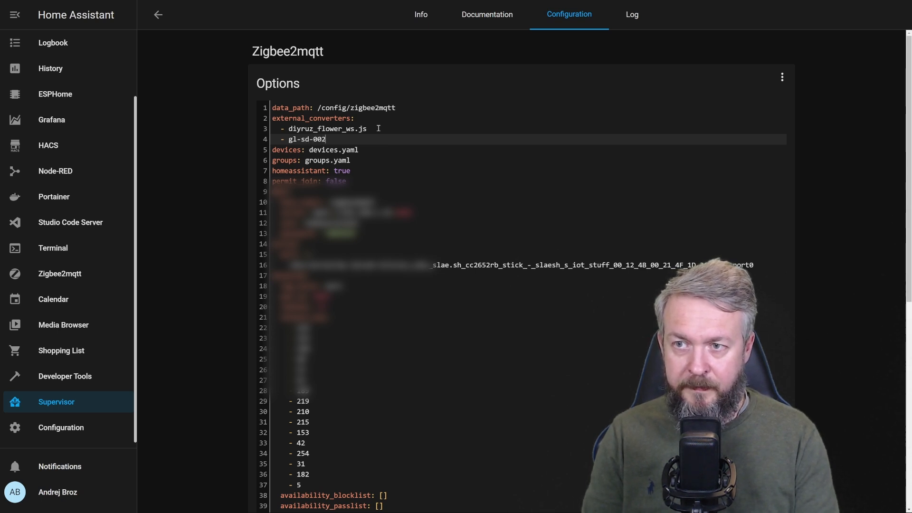
pyautogui.write('.js')
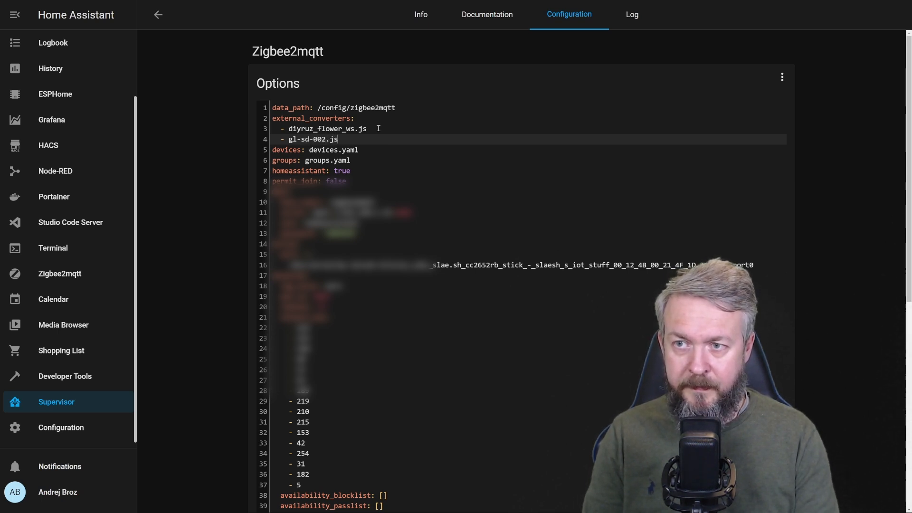
pyautogui.scroll(-3)
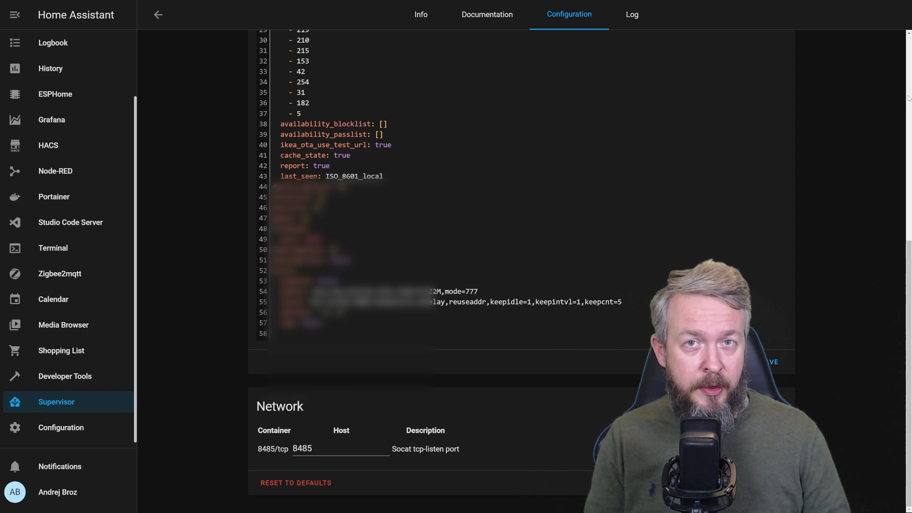
# - Add gl-sd-002.js to Zigbee2MQTT's external converters settings and submit the list
pyautogui.click(59, 273)
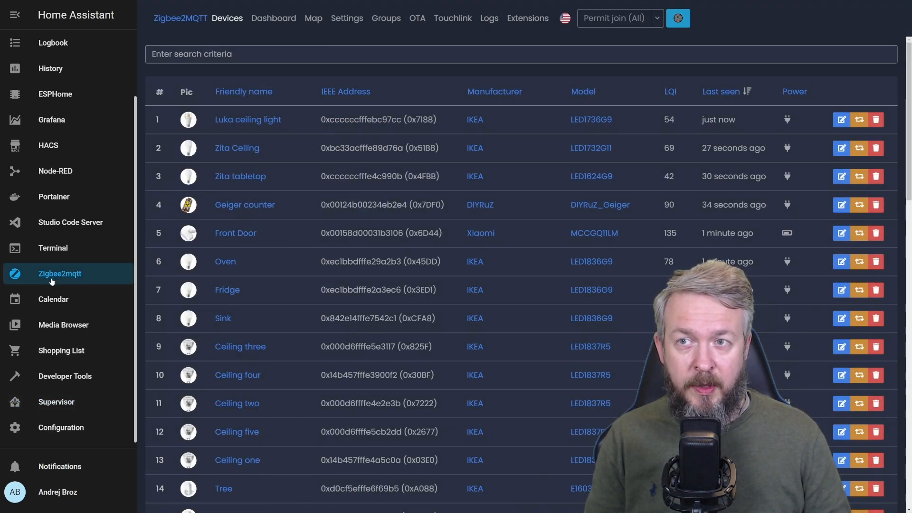
pyautogui.click(346, 18)
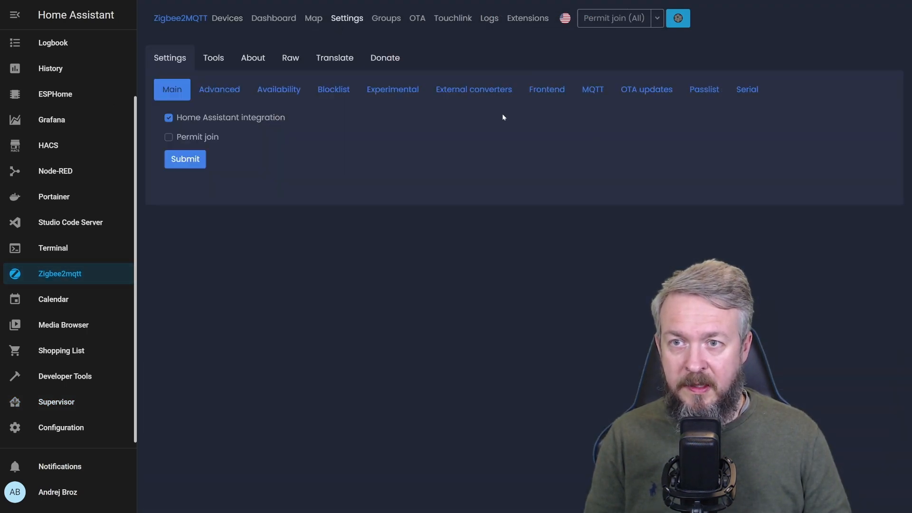
pyautogui.click(474, 89)
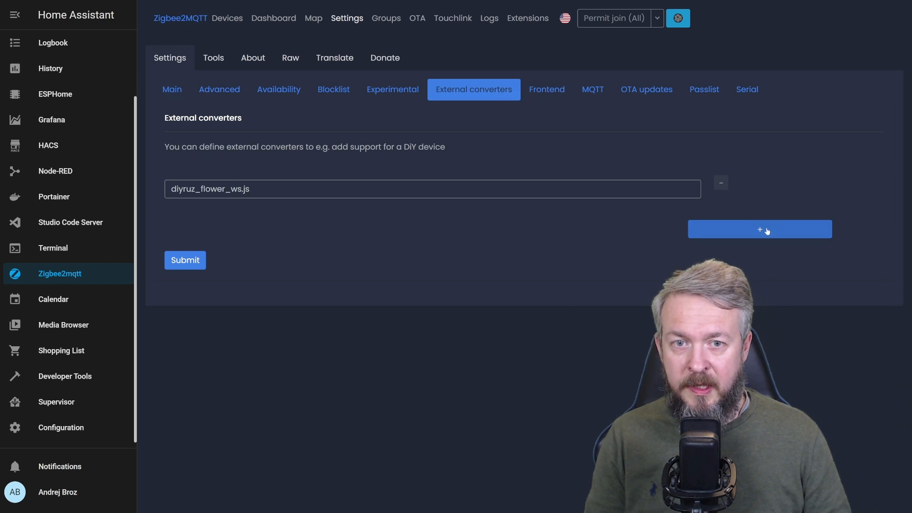
pyautogui.click(760, 228)
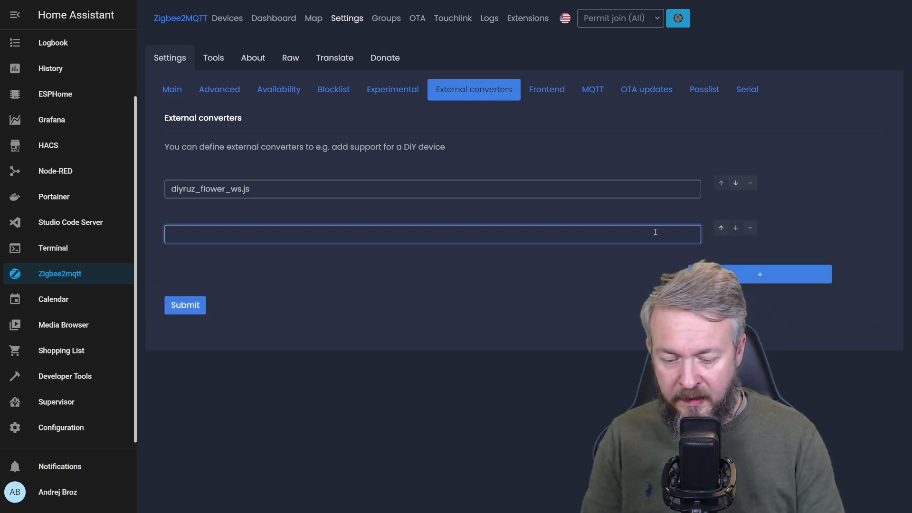
pyautogui.write('g')
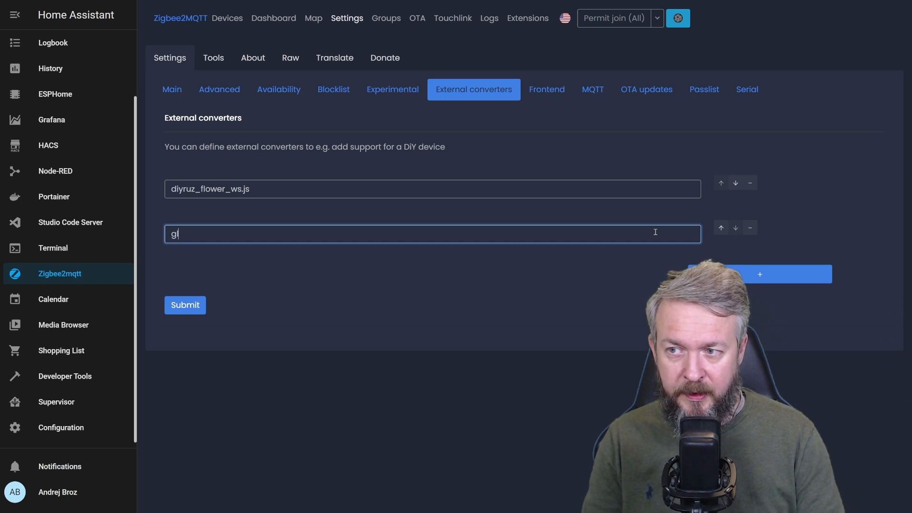
pyautogui.write('l-')
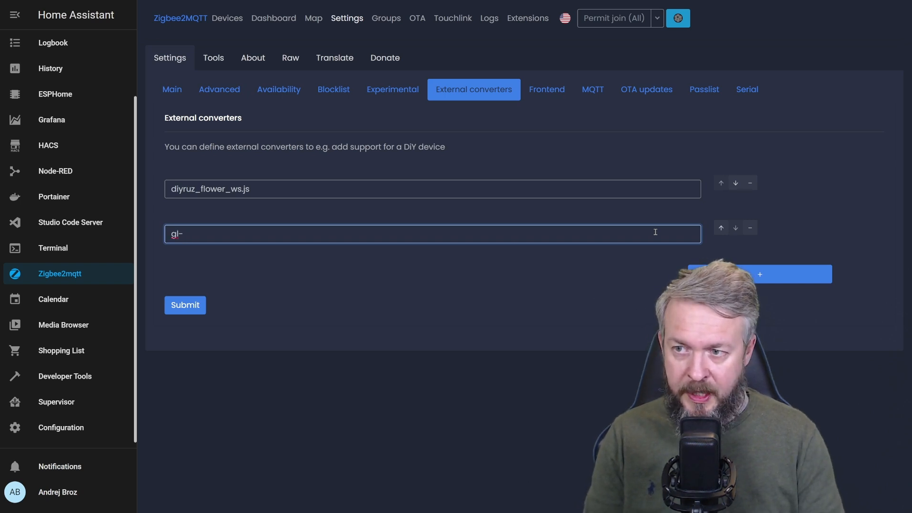
pyautogui.write('sd-002.js')
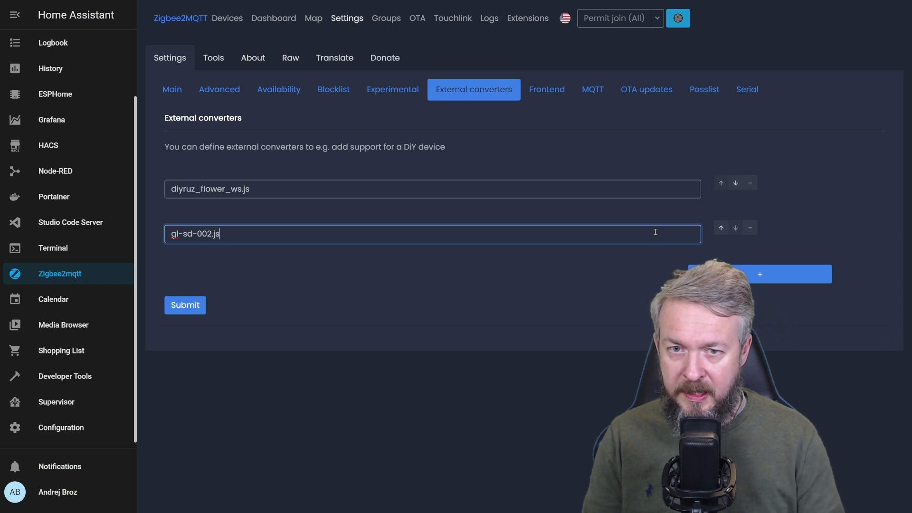
pyautogui.click(184, 305)
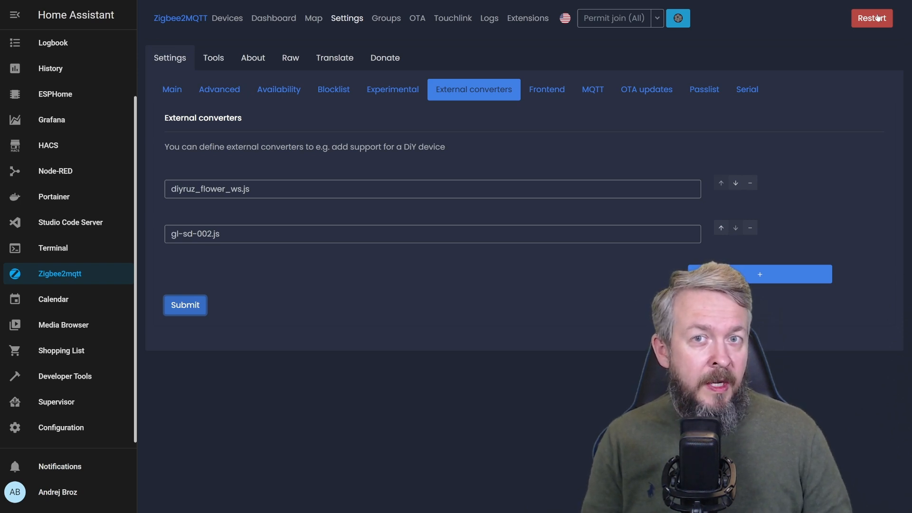
pyautogui.moveTo(242, 182)
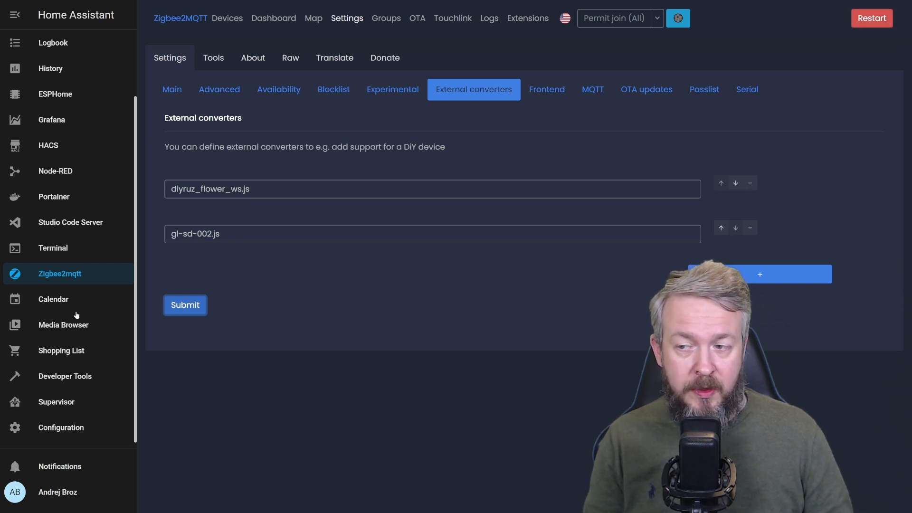
# - Restart the Zigbee2mqtt add-on and open the GLEDOPTO GL-SD-002 device details
pyautogui.click(57, 402)
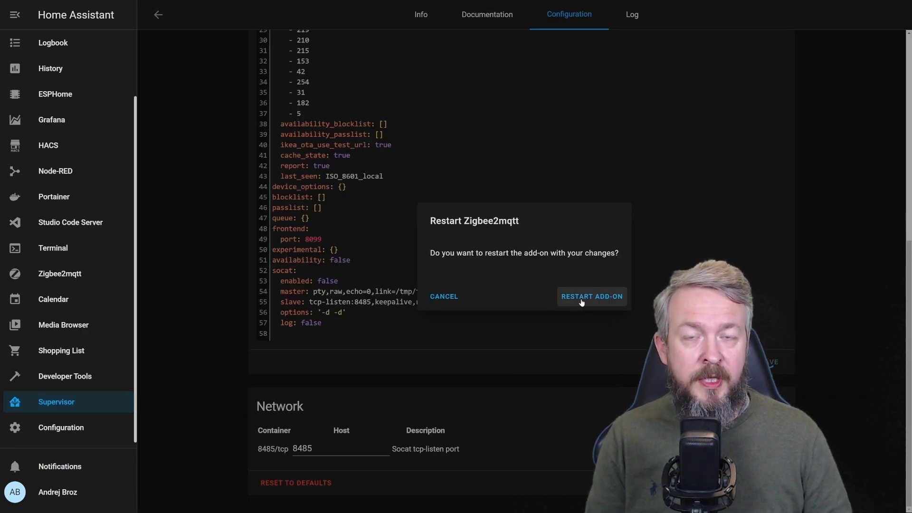
pyautogui.click(591, 296)
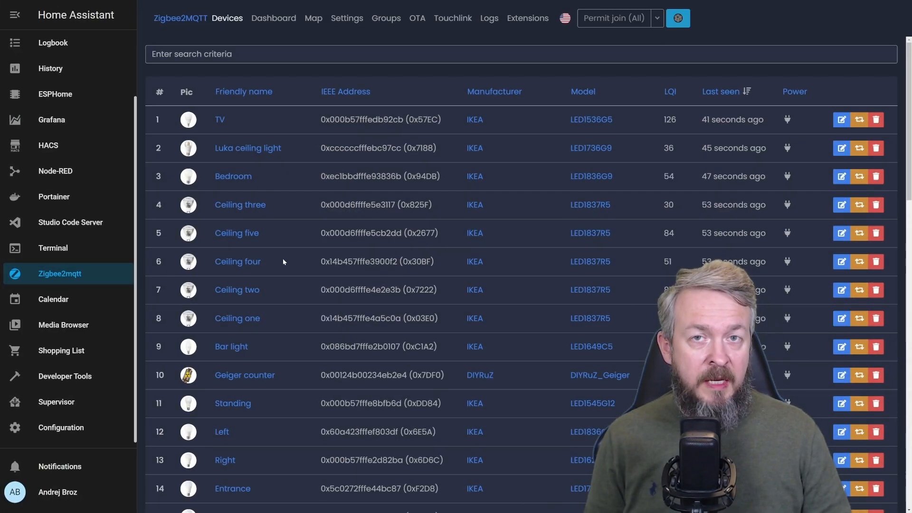
pyautogui.scroll(-3)
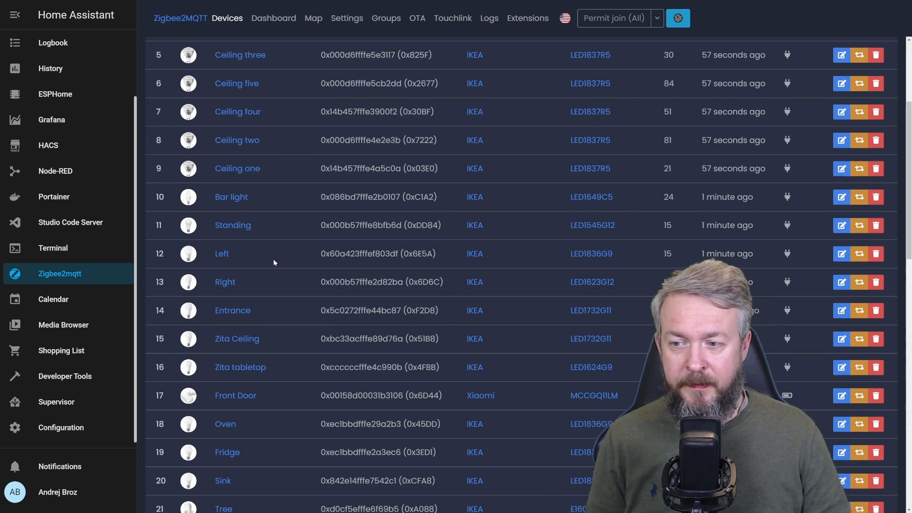
pyautogui.scroll(-3)
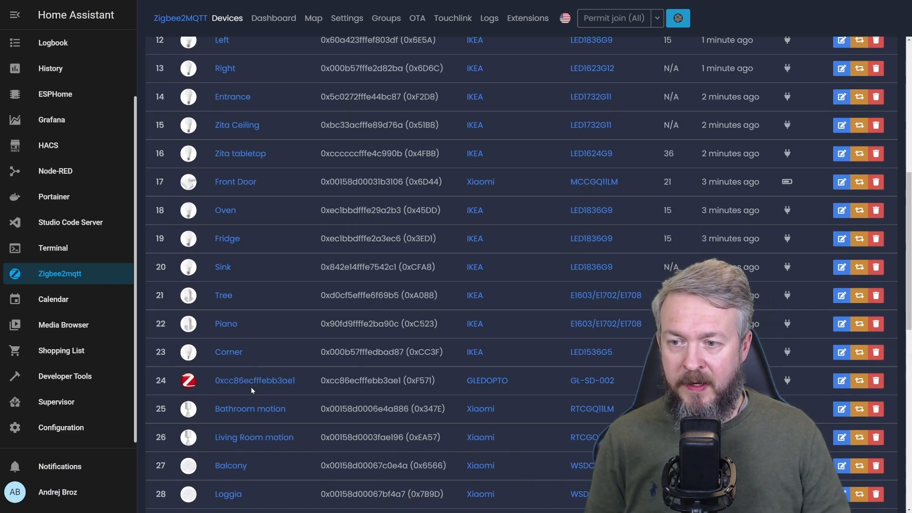
pyautogui.click(254, 380)
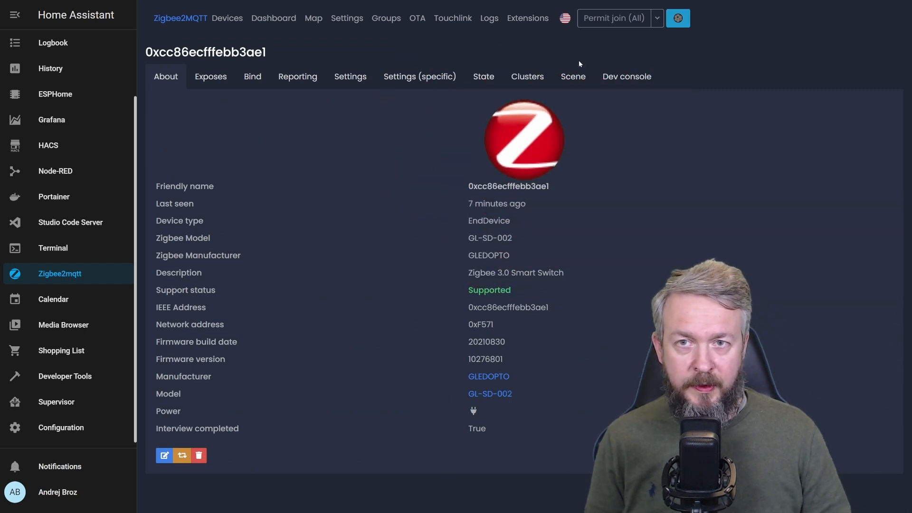
pyautogui.moveTo(496, 31)
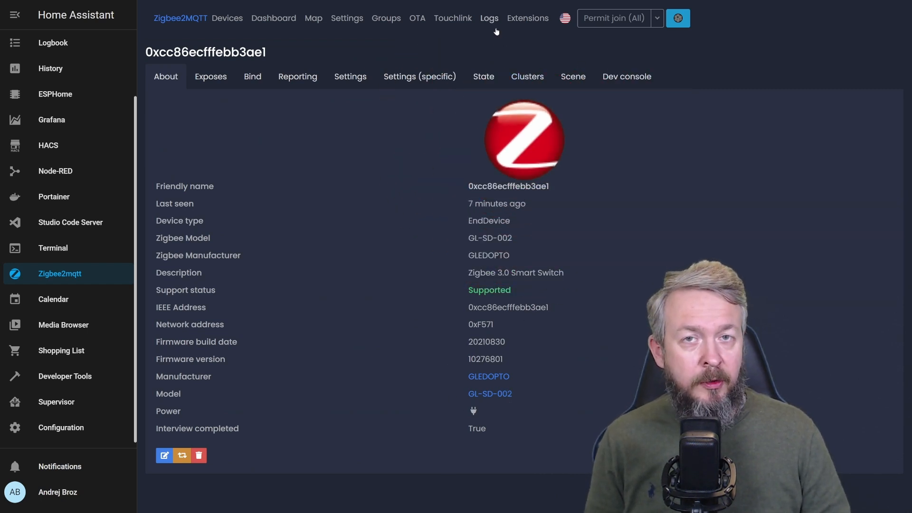
# - Set the Zigbee2MQTT logs to debug and filter them by 0xcc86ecfffebb3ae1
pyautogui.click(489, 18)
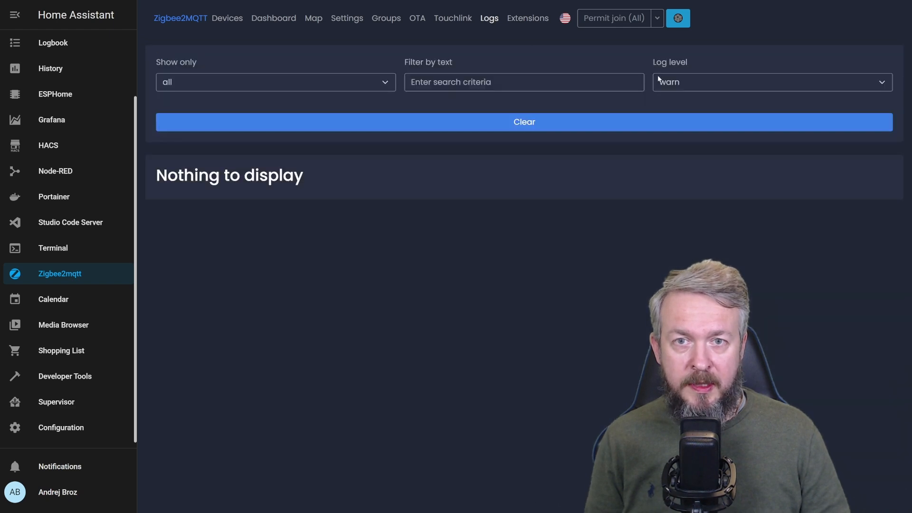
pyautogui.click(770, 83)
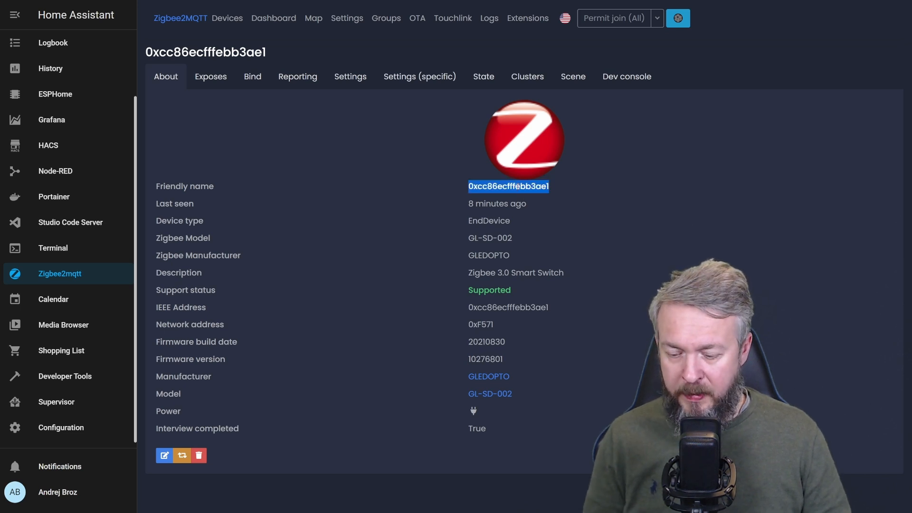
pyautogui.click(489, 18)
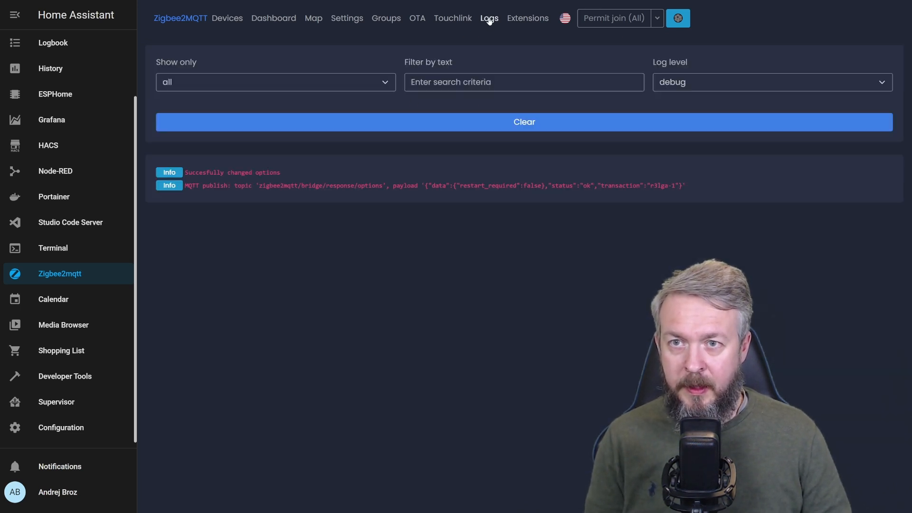
pyautogui.click(523, 81)
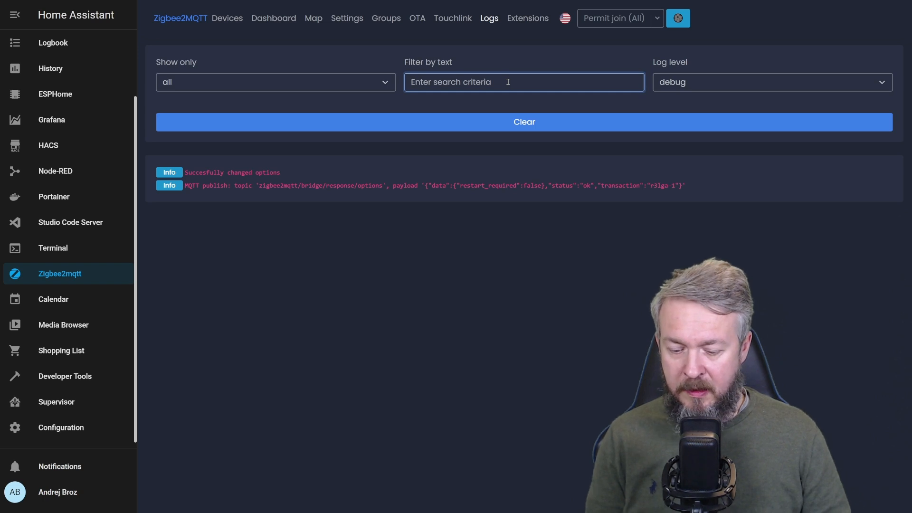
pyautogui.write('0xcc86ecfffebb3ae1')
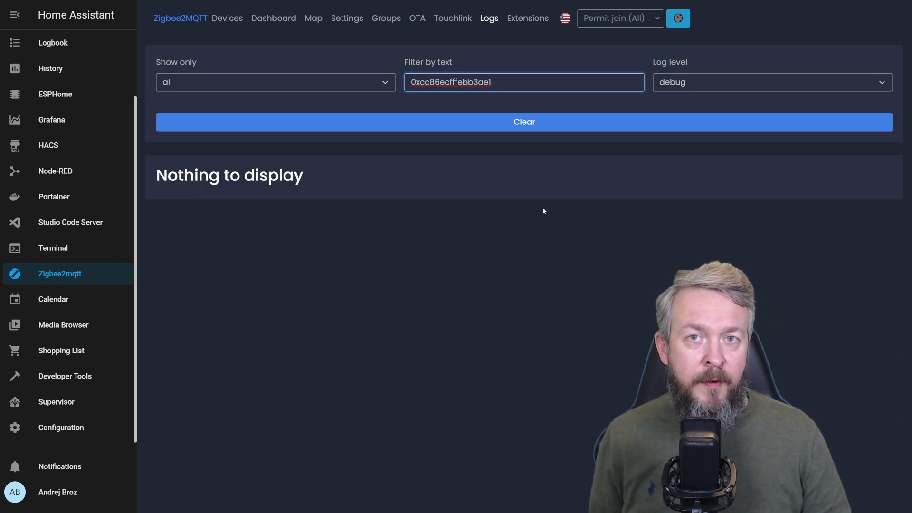
pyautogui.moveTo(355, 302)
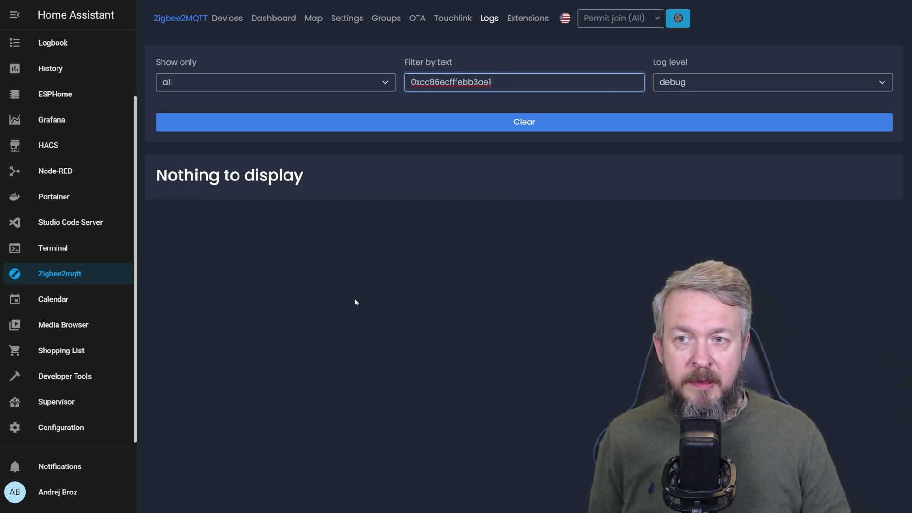
pyautogui.moveTo(554, 219)
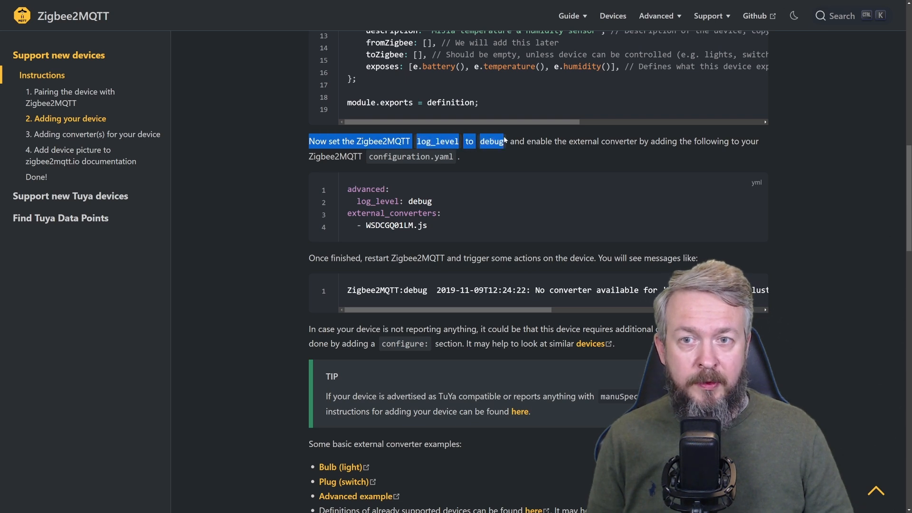
# - Scroll past the log_level instructions to the basic external converter examples
pyautogui.scroll(-3)
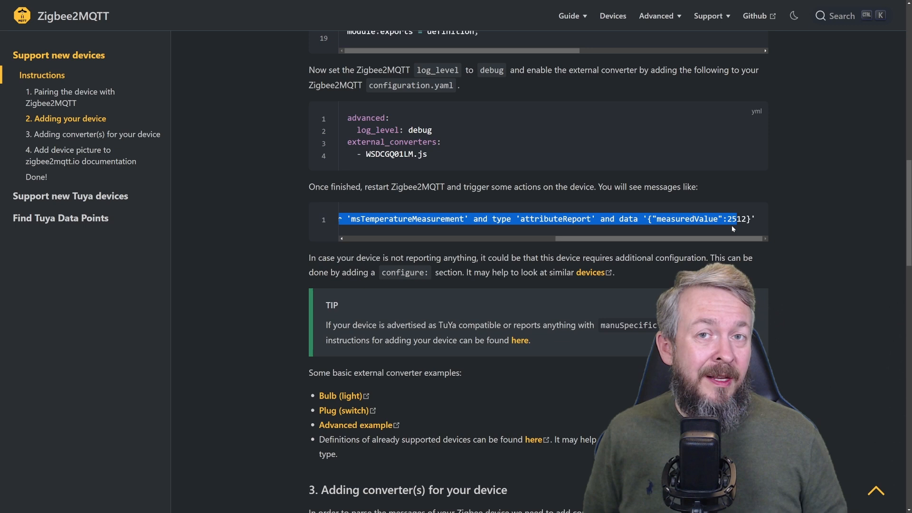
pyautogui.scroll(-3)
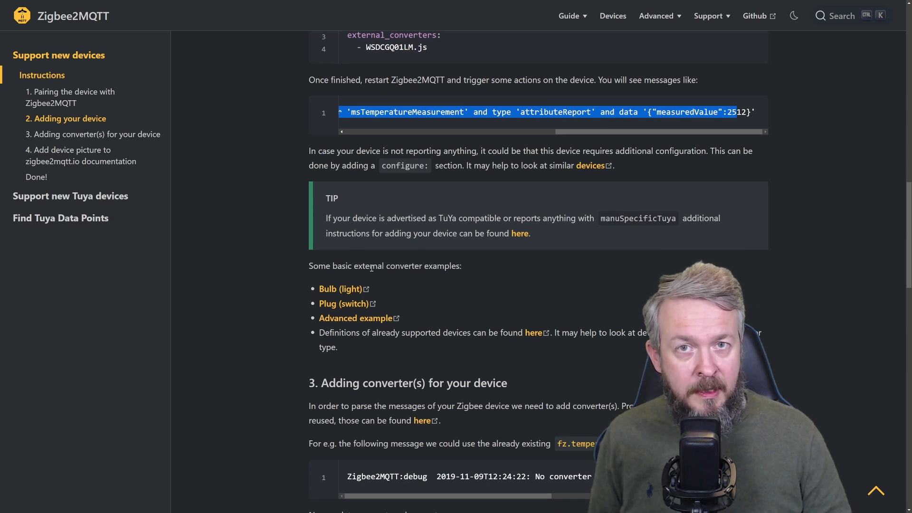
pyautogui.moveTo(337, 303)
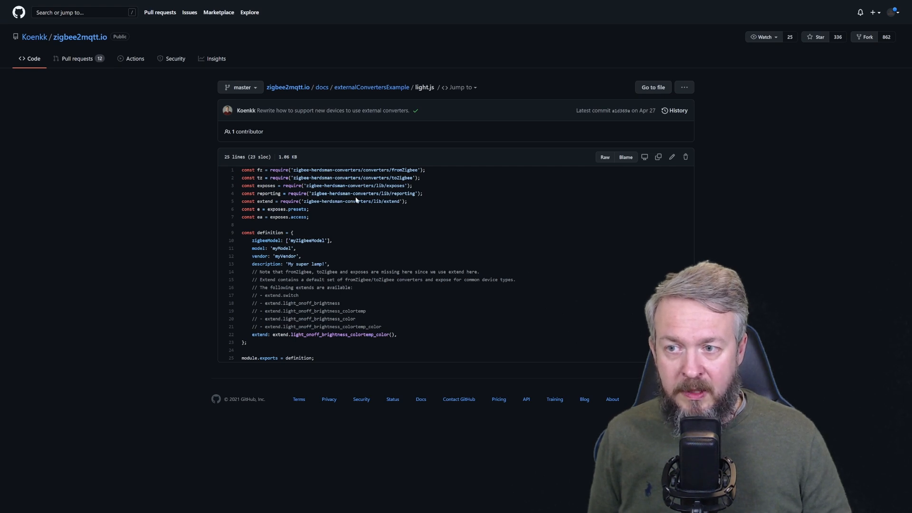
pyautogui.moveTo(262, 245)
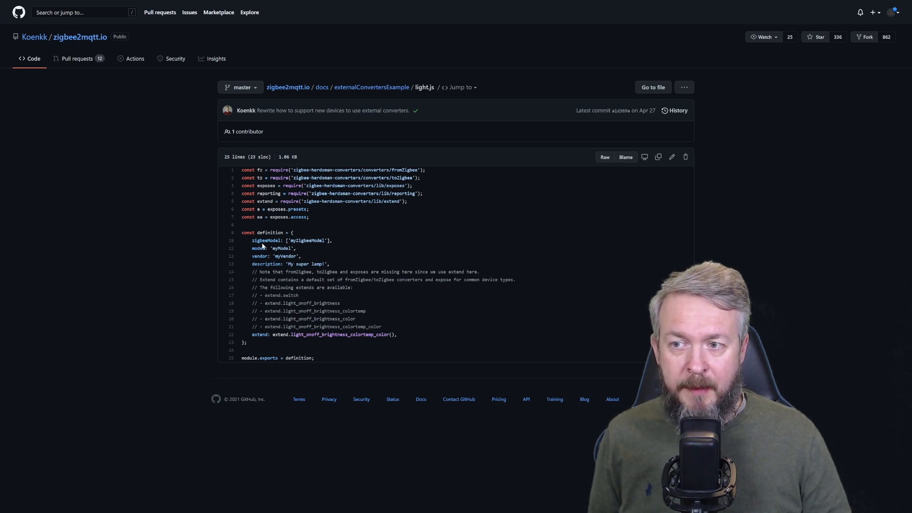
pyautogui.moveTo(282, 256)
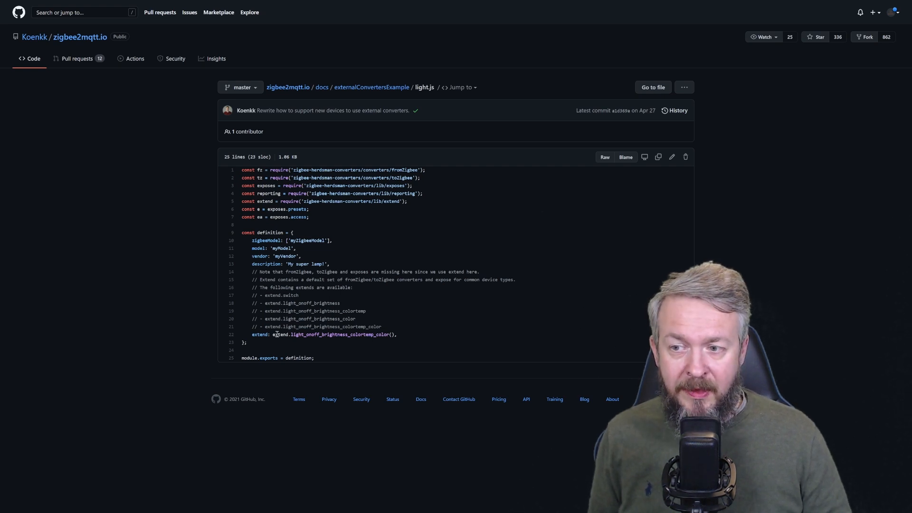
# - Highlight the extend call and the extend.switch comment in the light.js example
pyautogui.doubleClick(334, 334)
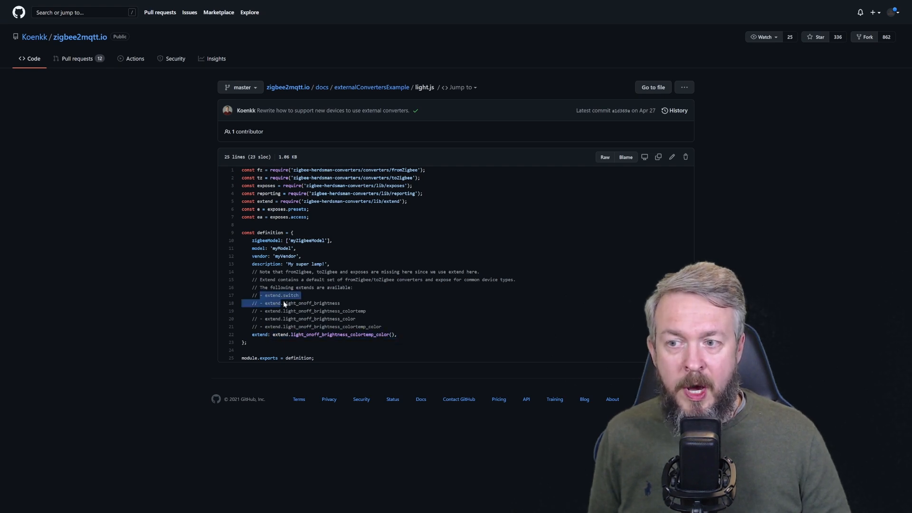
pyautogui.moveTo(283, 303); pyautogui.dragTo(393, 326)
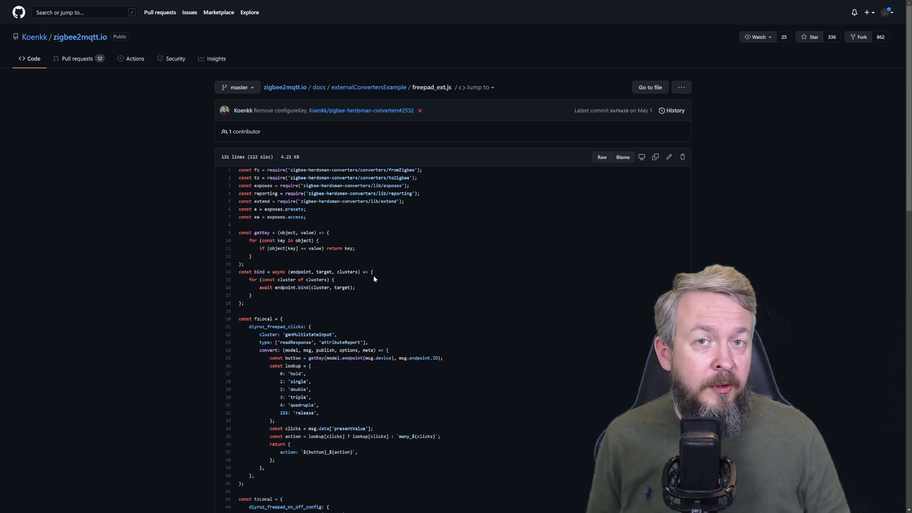
pyautogui.scroll(-3)
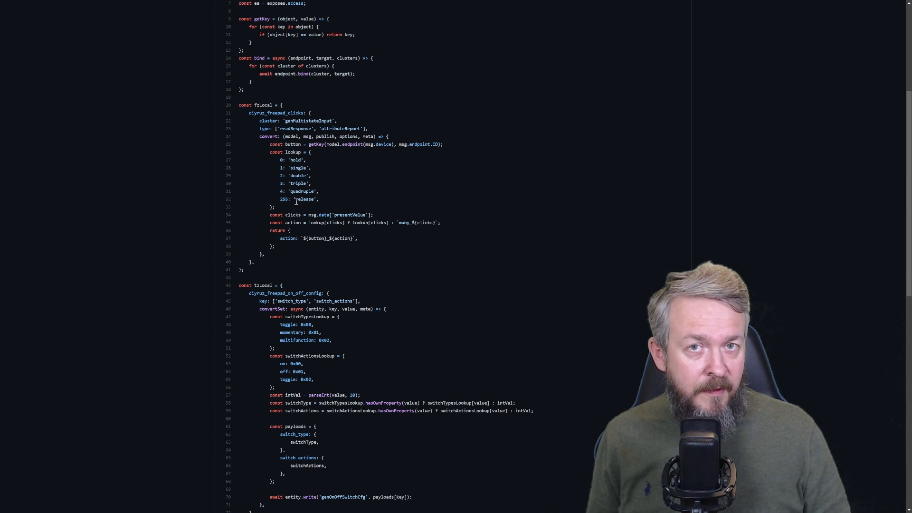
pyautogui.scroll(-3)
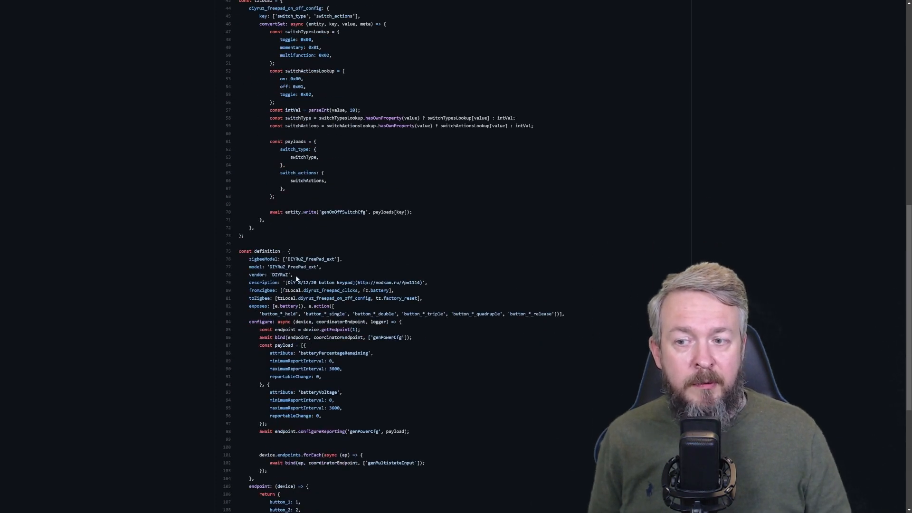
pyautogui.scroll(-3)
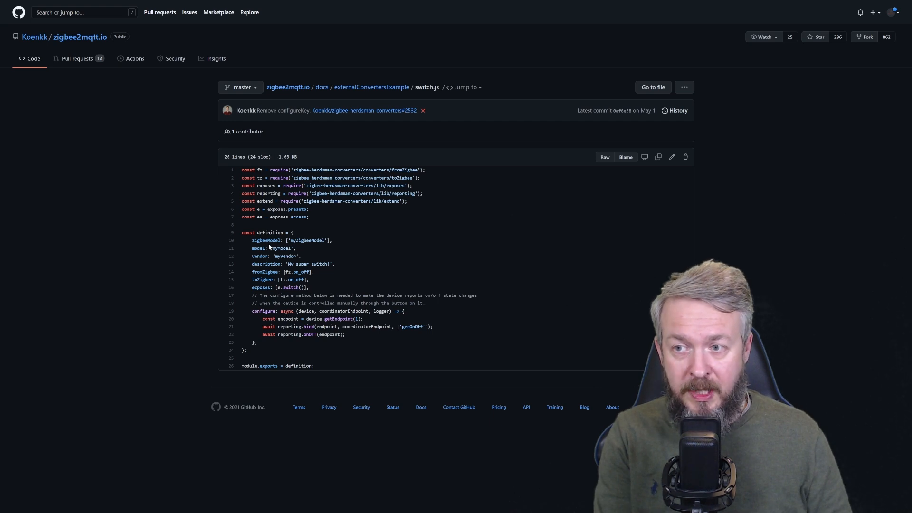
# - Select the opening code lines of the example switch.js external converter on GitHub
pyautogui.moveTo(241, 169); pyautogui.dragTo(334, 264)
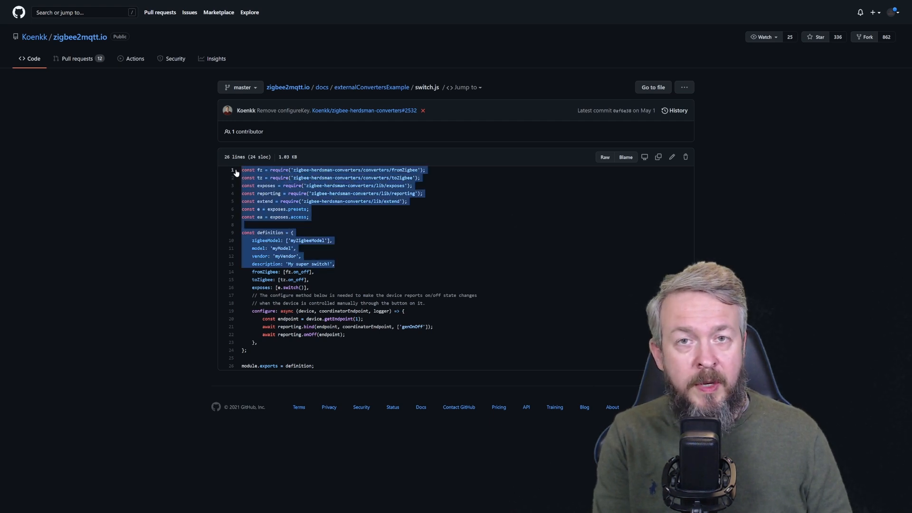
pyautogui.click(341, 366)
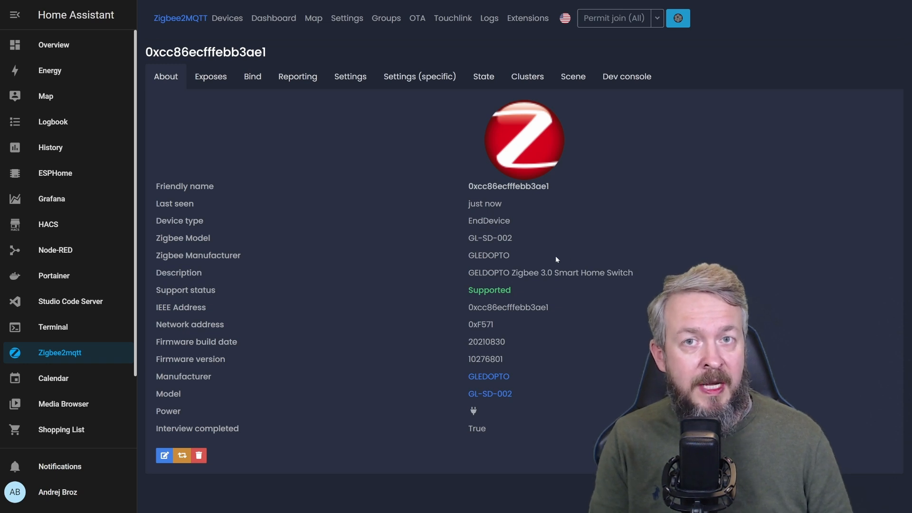
pyautogui.moveTo(506, 331)
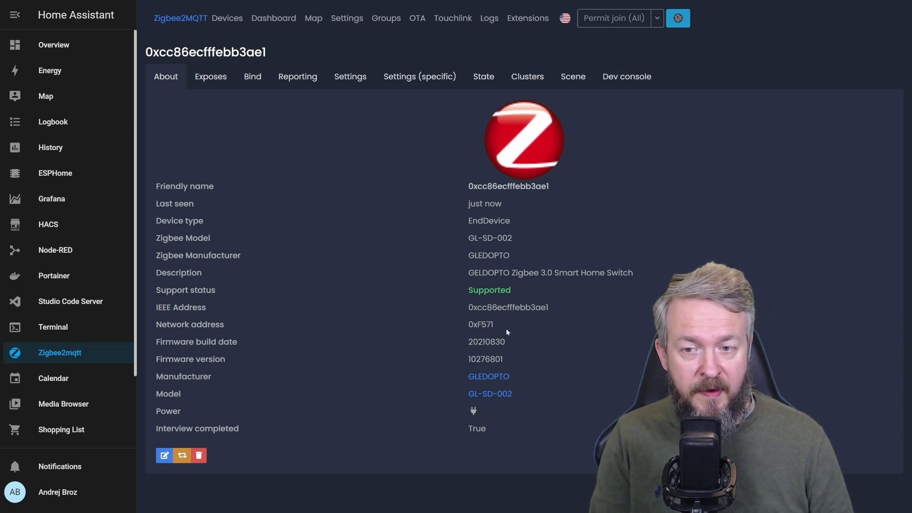
pyautogui.click(210, 76)
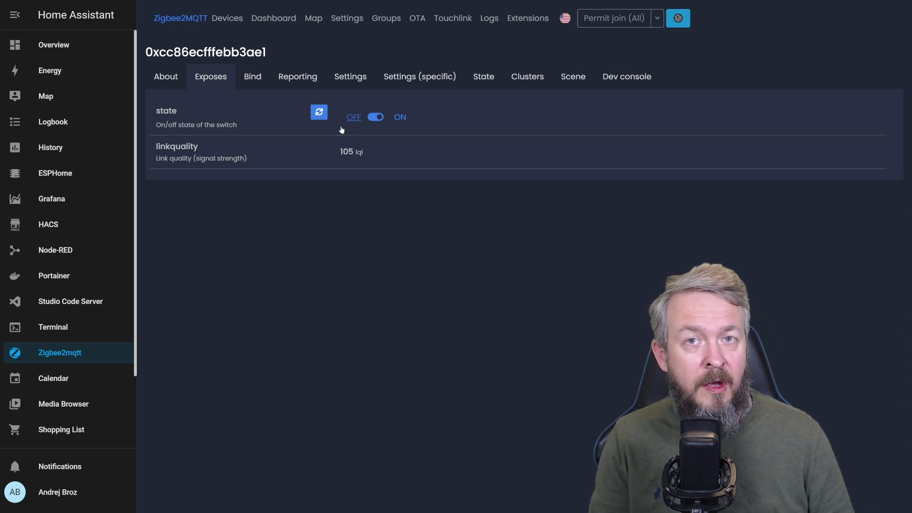
pyautogui.moveTo(339, 130)
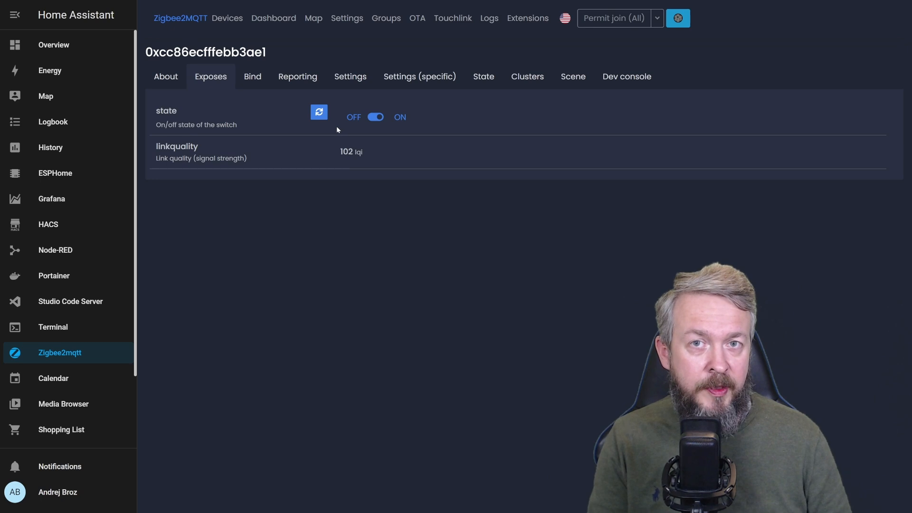
pyautogui.moveTo(333, 130)
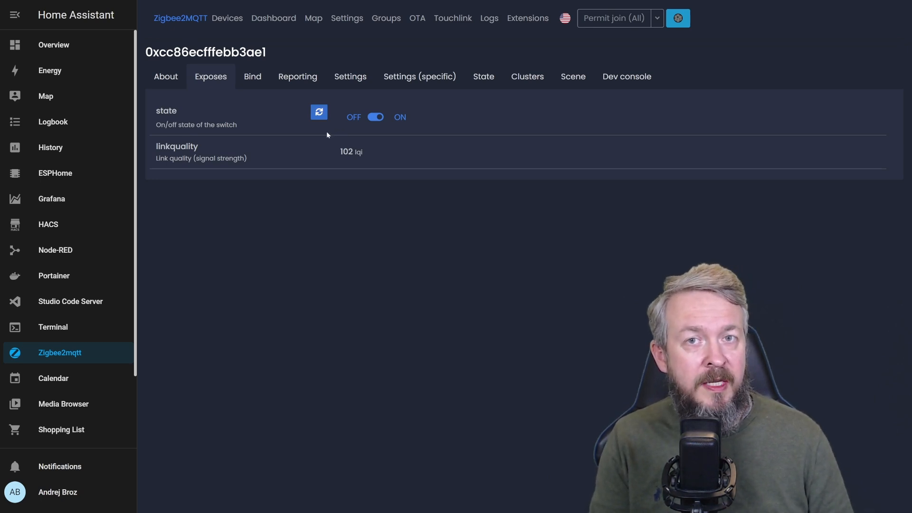
pyautogui.click(166, 76)
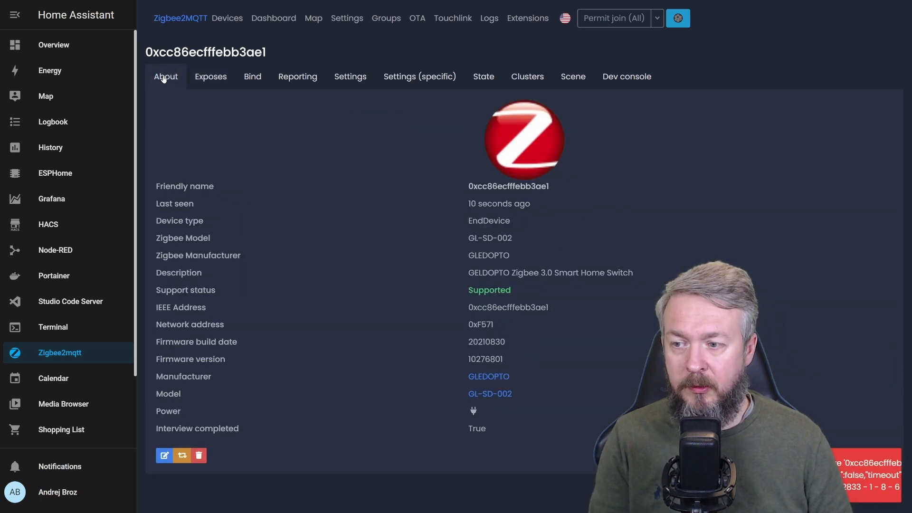
# - Force-remove the GL-SD-002 switch from the Zigbee network
pyautogui.click(197, 454)
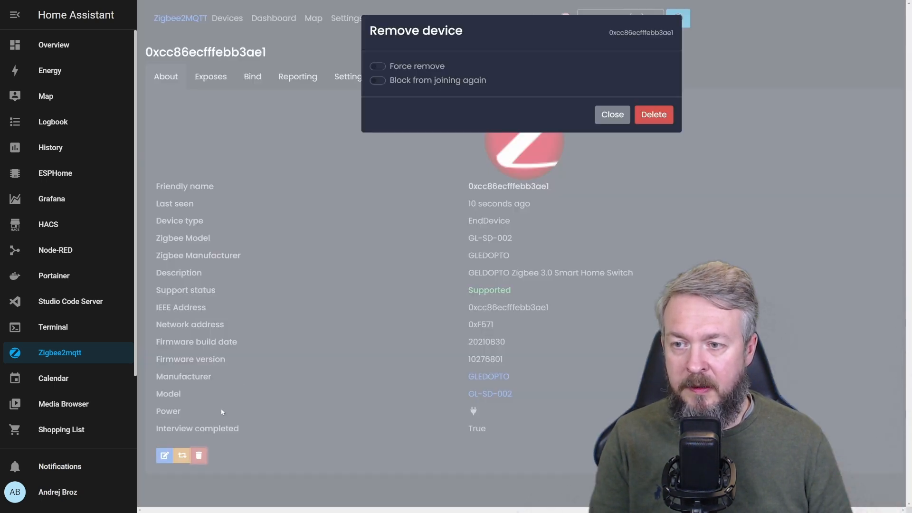
pyautogui.click(377, 66)
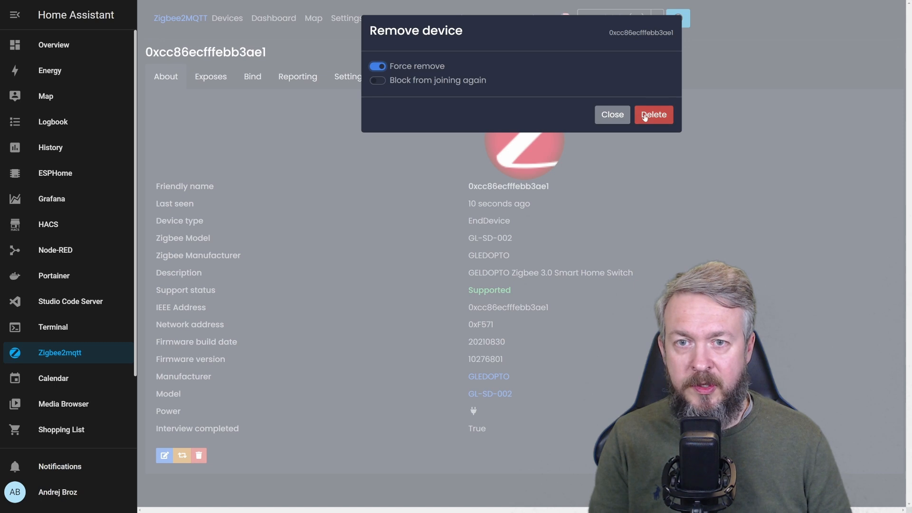
pyautogui.click(652, 115)
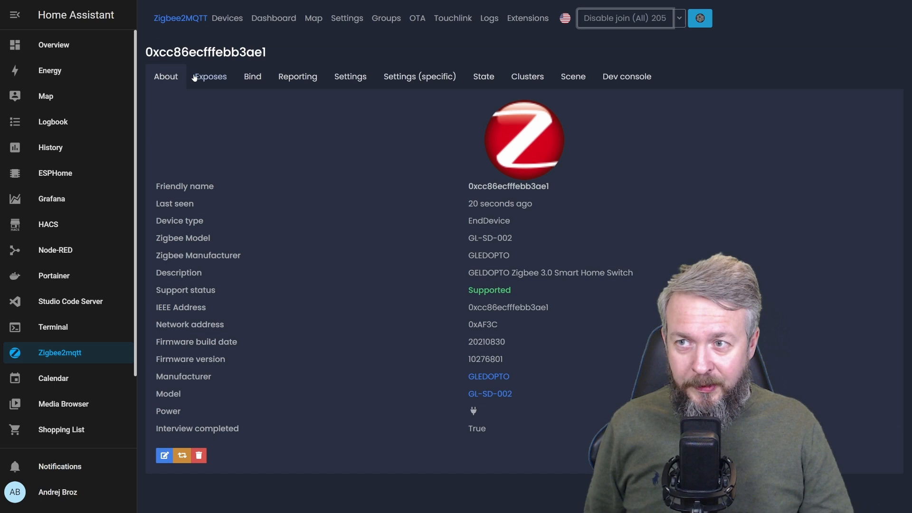
# - After re-pairing, switch the device OFF from Exposes and return to About
pyautogui.click(210, 76)
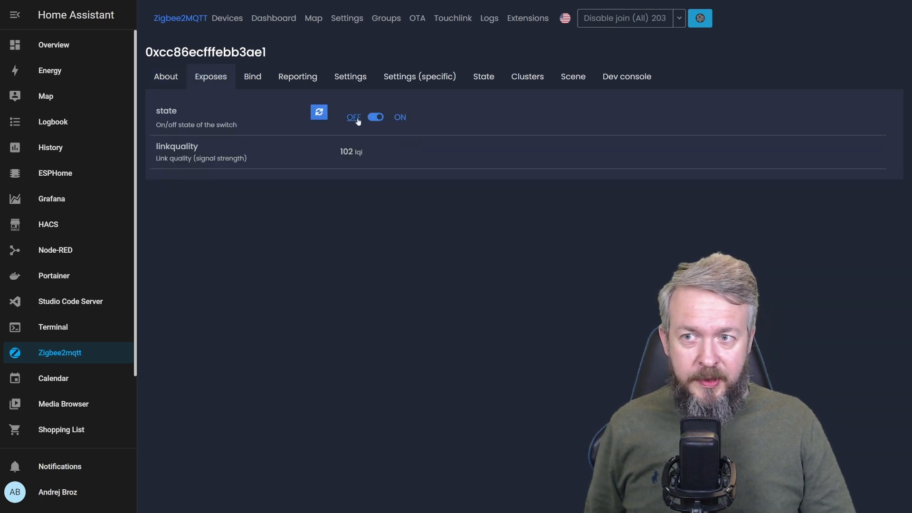
pyautogui.click(353, 116)
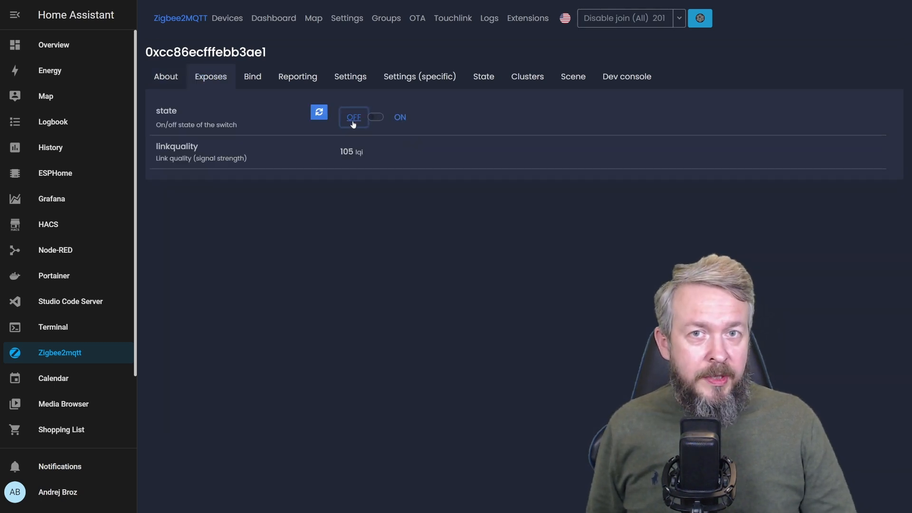
pyautogui.click(376, 117)
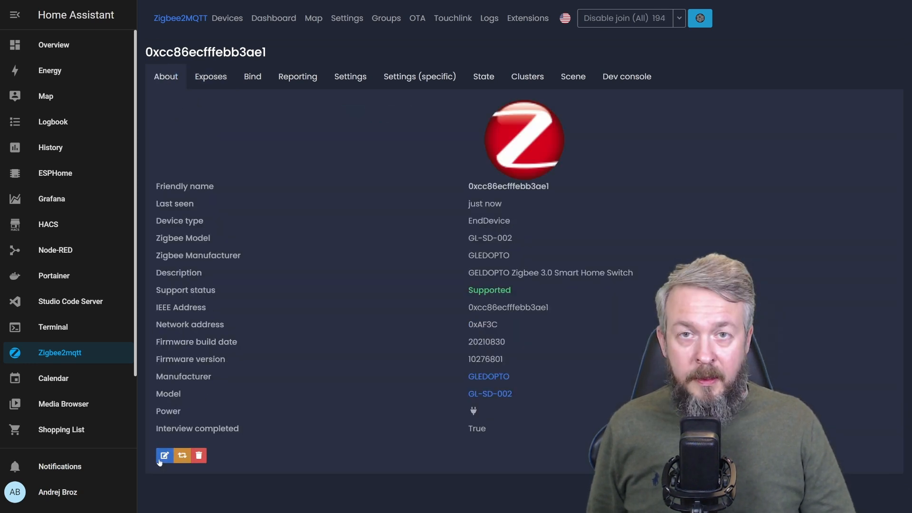
# - Rename the GL-SD-002 to 'Coridor', updating its Home Assistant entity ID, and save
pyautogui.click(164, 456)
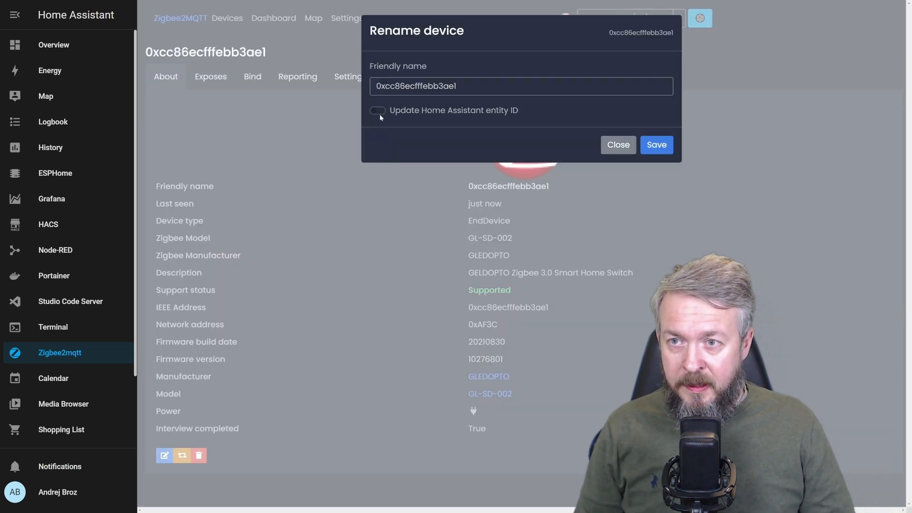
pyautogui.click(377, 111)
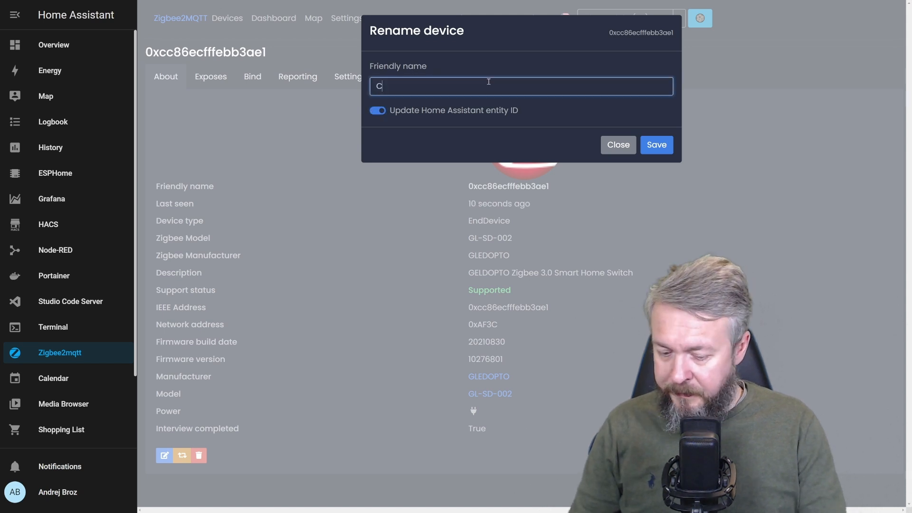
pyautogui.write('ordir')
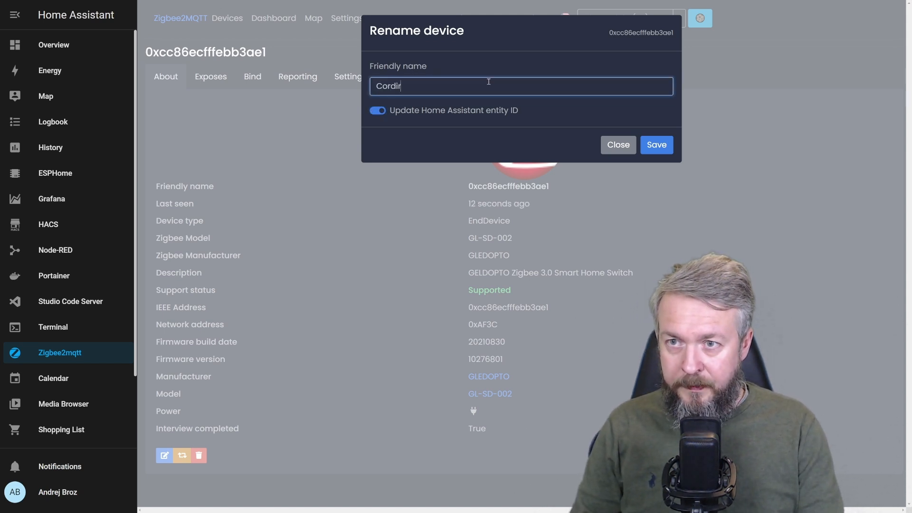
pyautogui.press('Backspace')
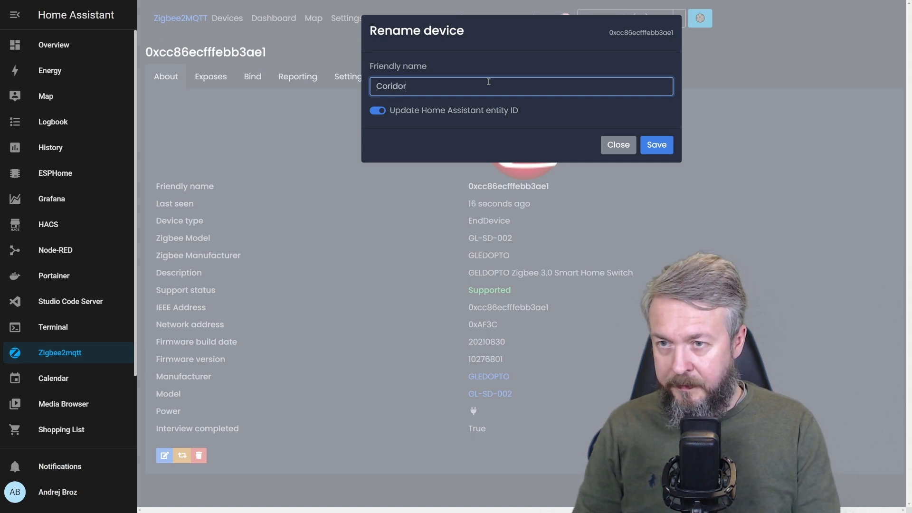
pyautogui.click(656, 144)
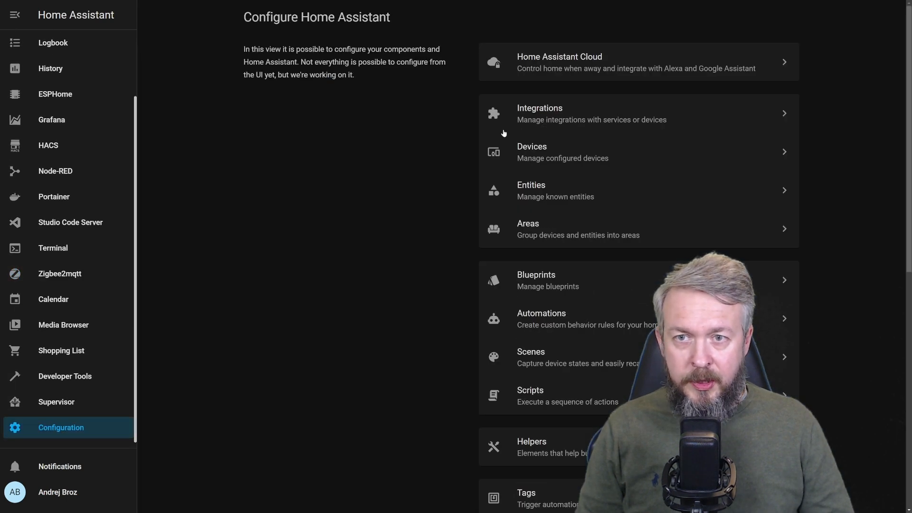
# - Search the device list for 'co' and open the Coridor device page
pyautogui.click(539, 114)
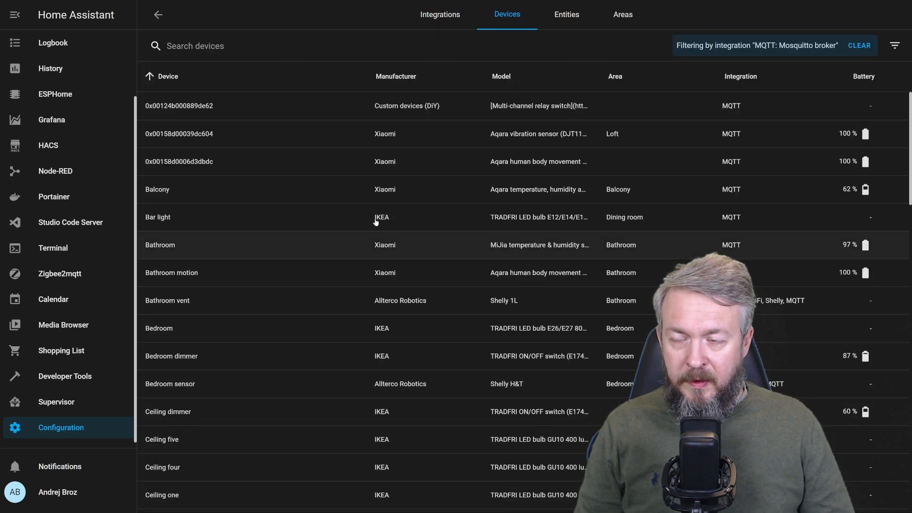
pyautogui.write('cori')
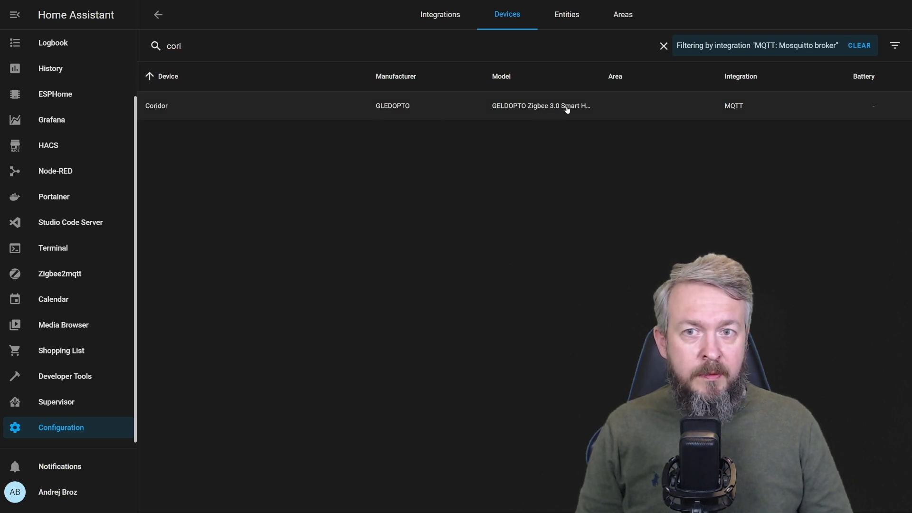
pyautogui.click(156, 105)
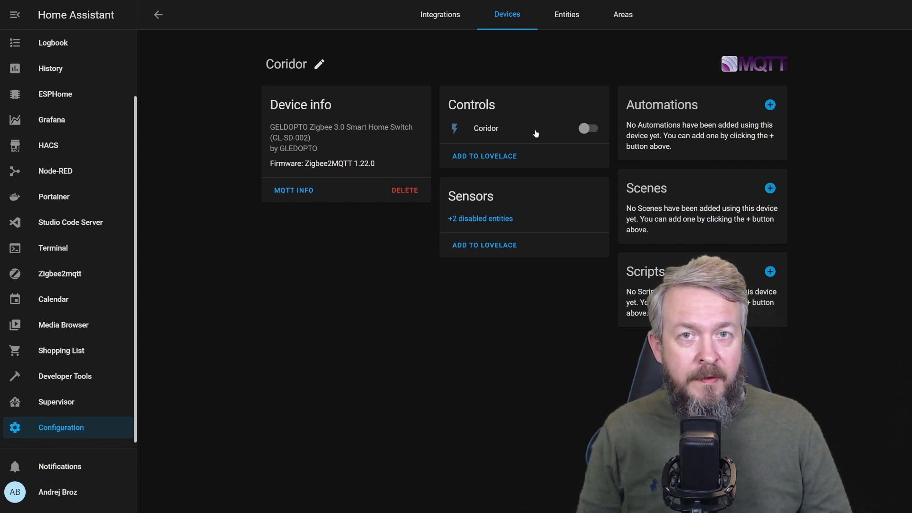
# - Toggle the Coridor switch on and back off, then show its two disabled entities
pyautogui.click(587, 128)
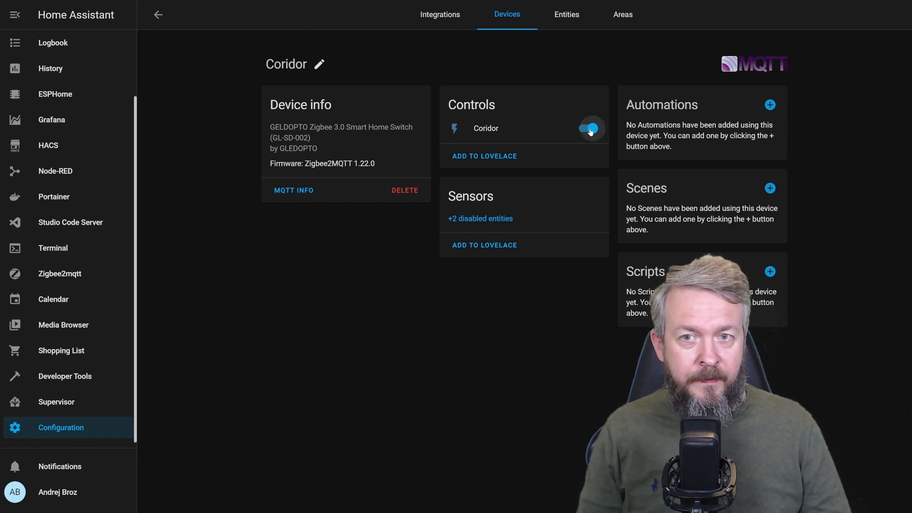
pyautogui.click(589, 129)
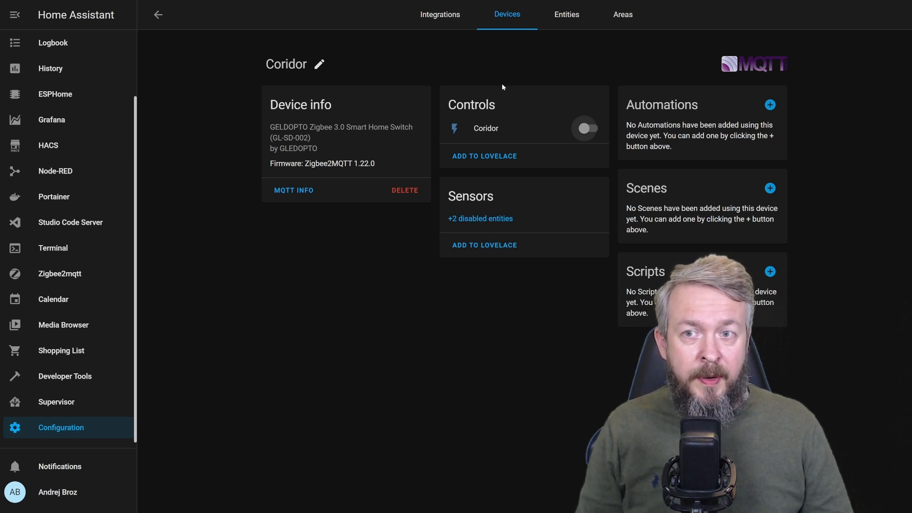
pyautogui.click(480, 218)
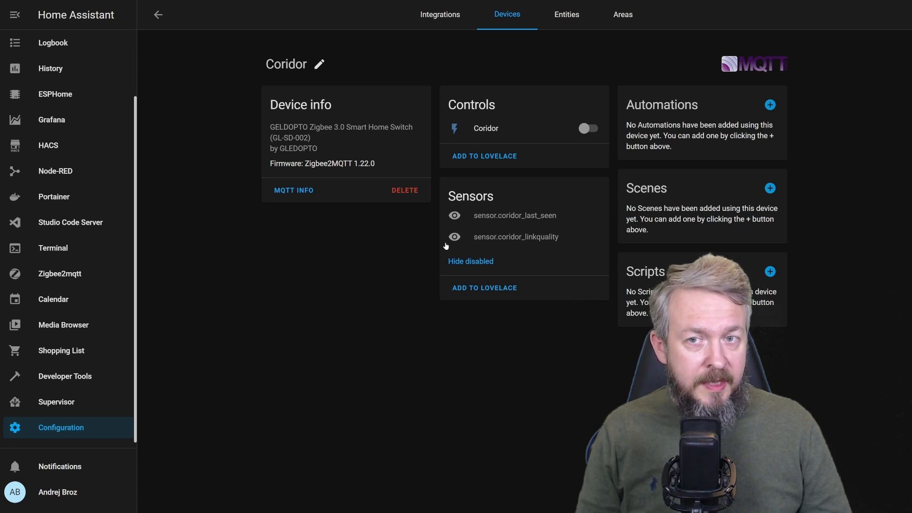
pyautogui.moveTo(450, 157)
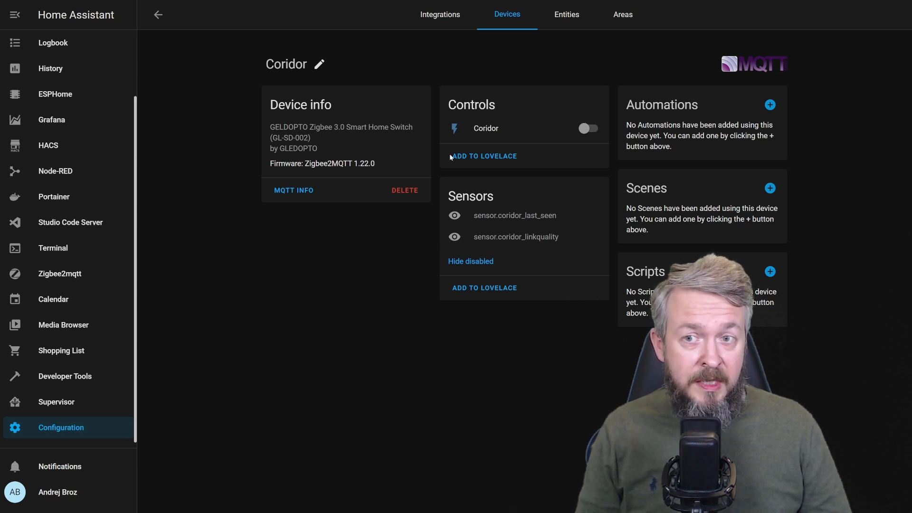
# - Add the suggested Coridor switch card to the Lights dashboard view
pyautogui.click(484, 155)
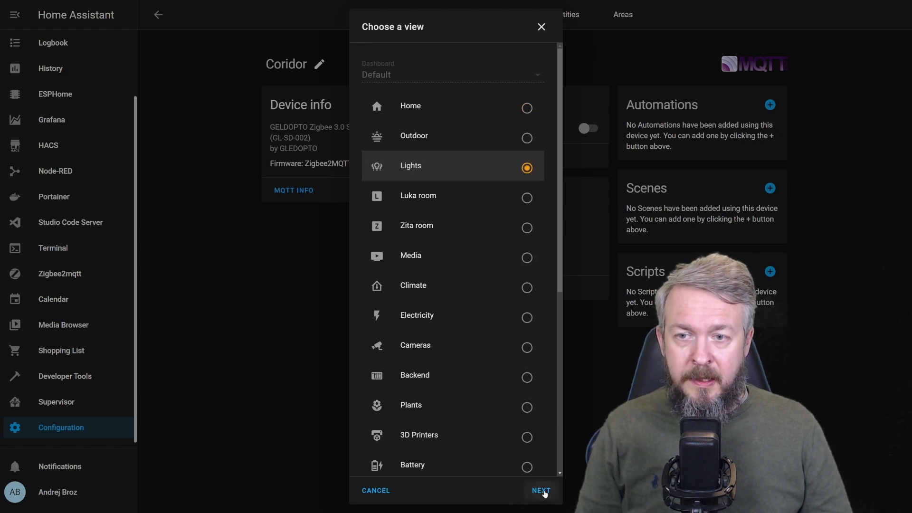
pyautogui.click(539, 490)
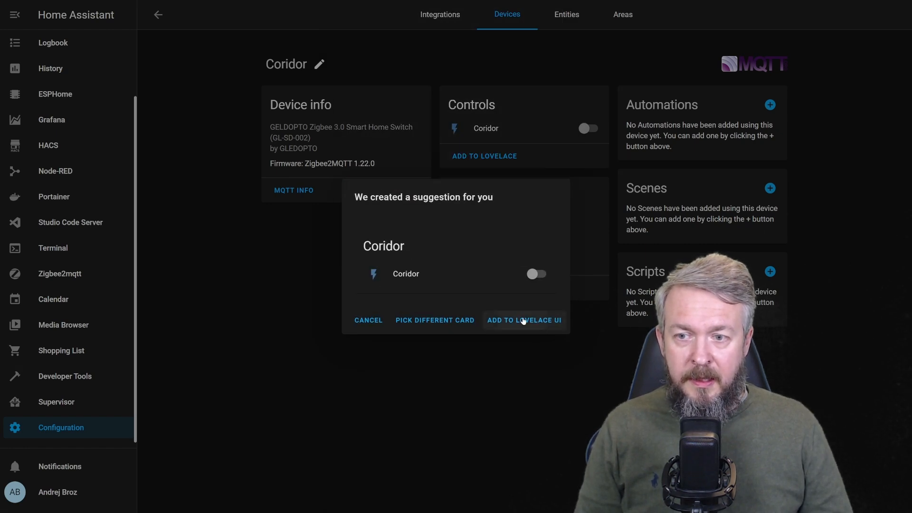
pyautogui.click(524, 319)
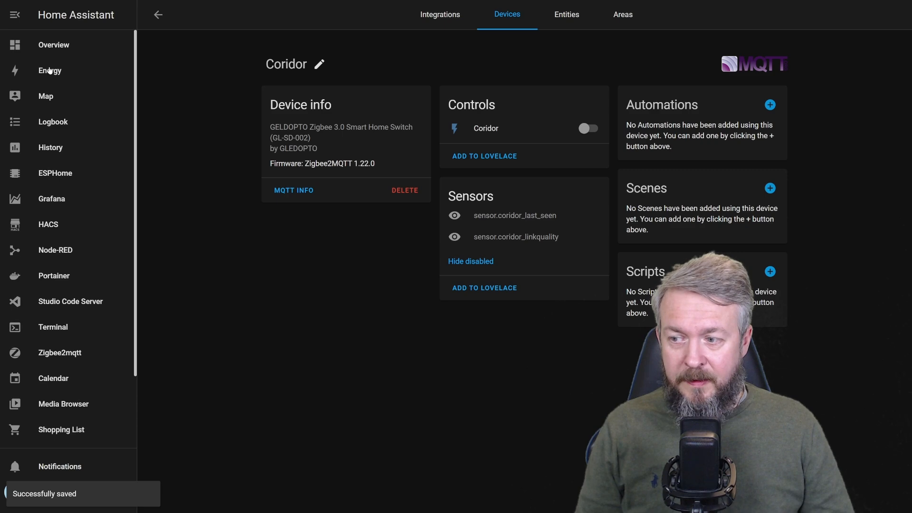